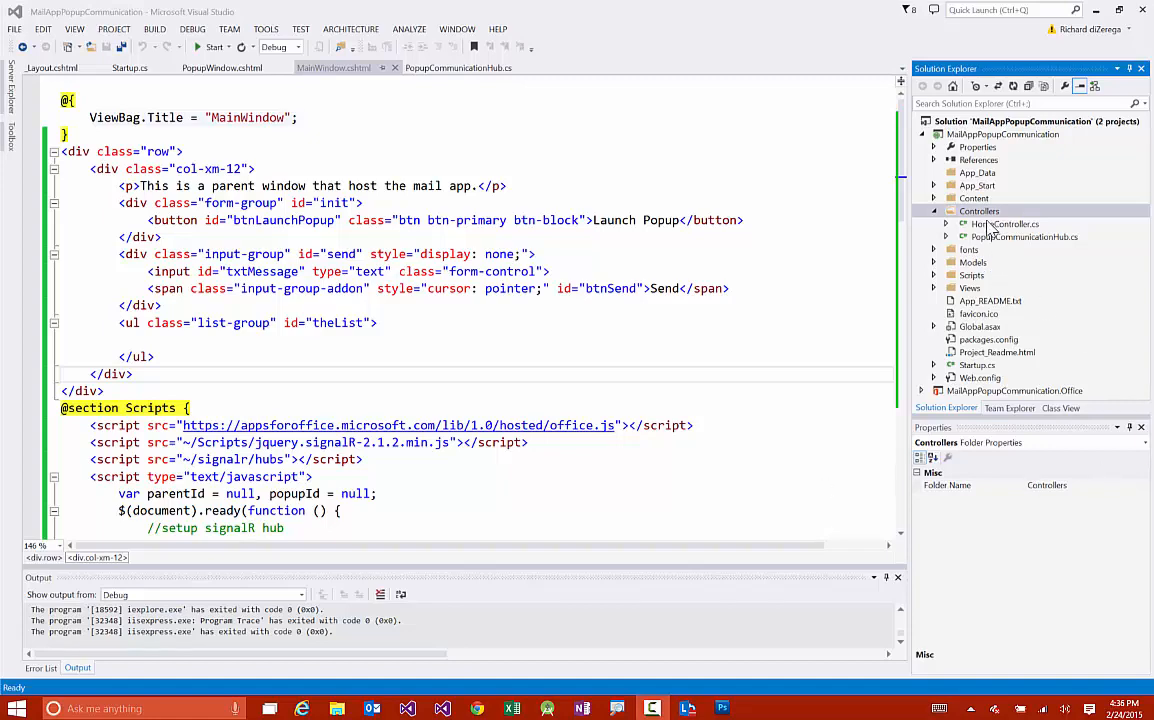
Show the SignalR Hub Class web template in Add New Item for Controllers, then cancel without adding
right_click(978, 212)
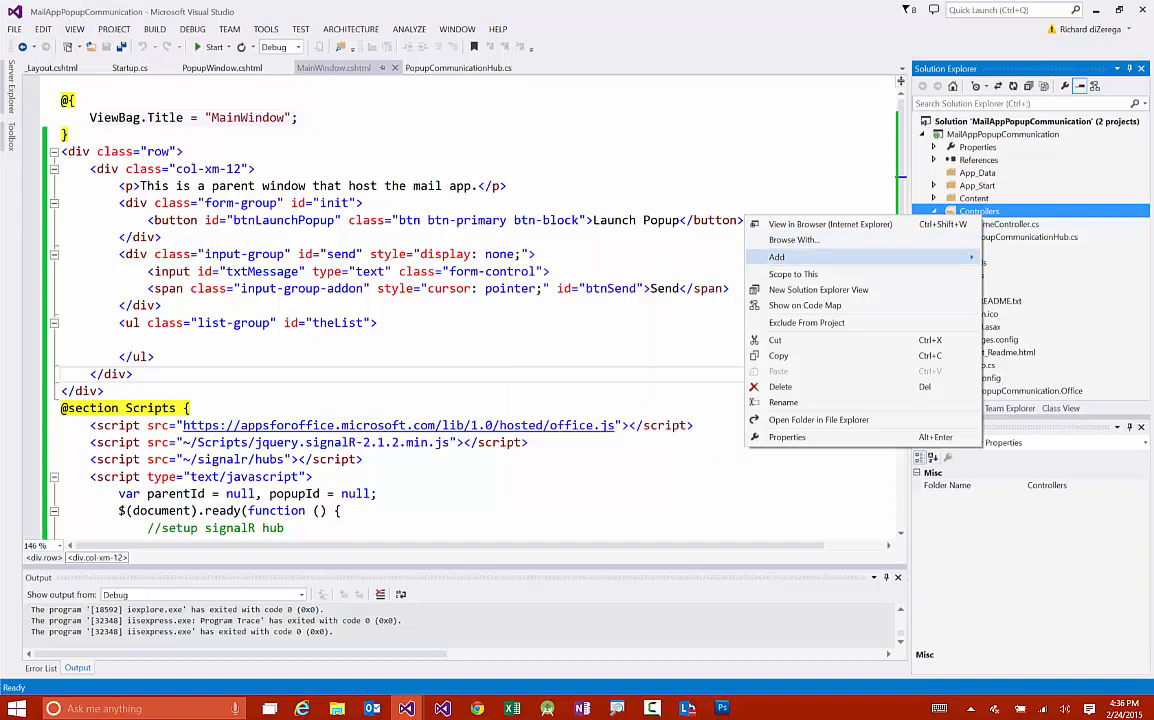
click(776, 256)
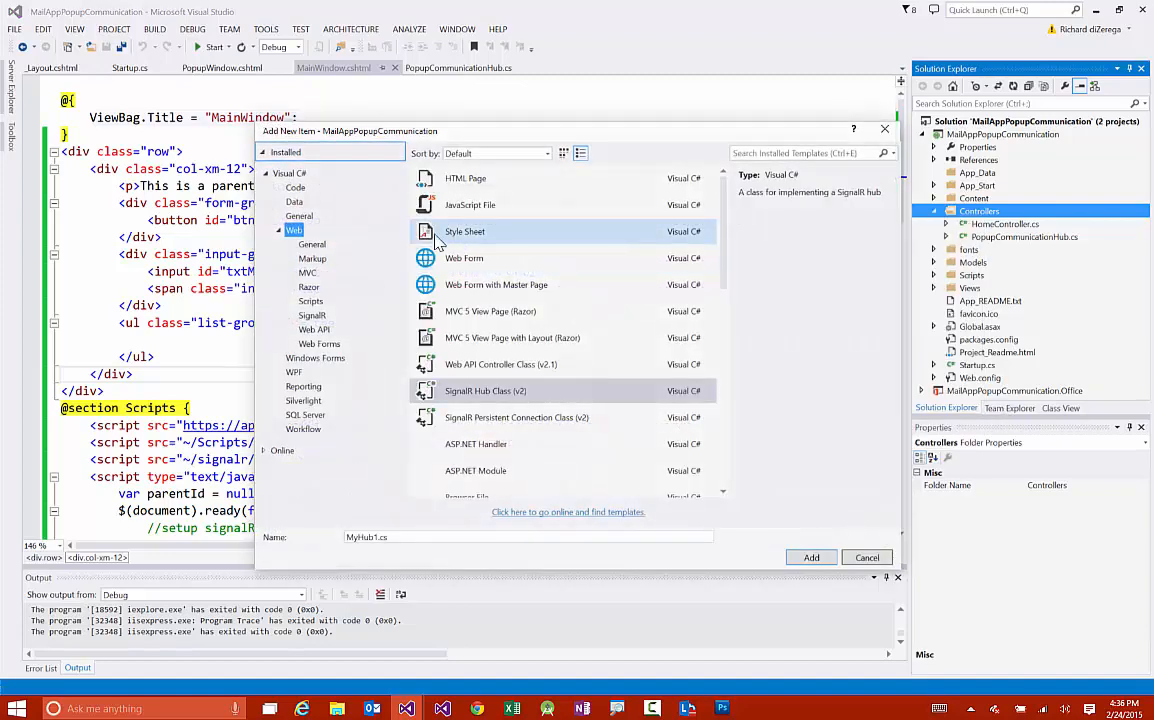
click(496, 284)
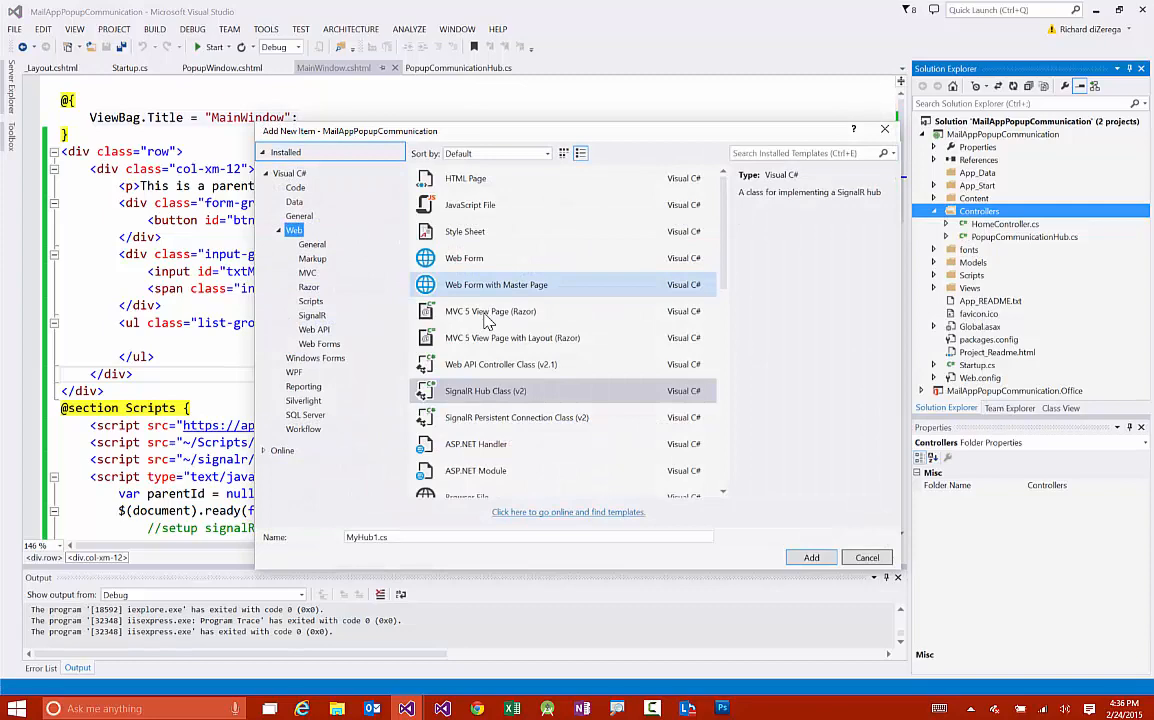
click(484, 390)
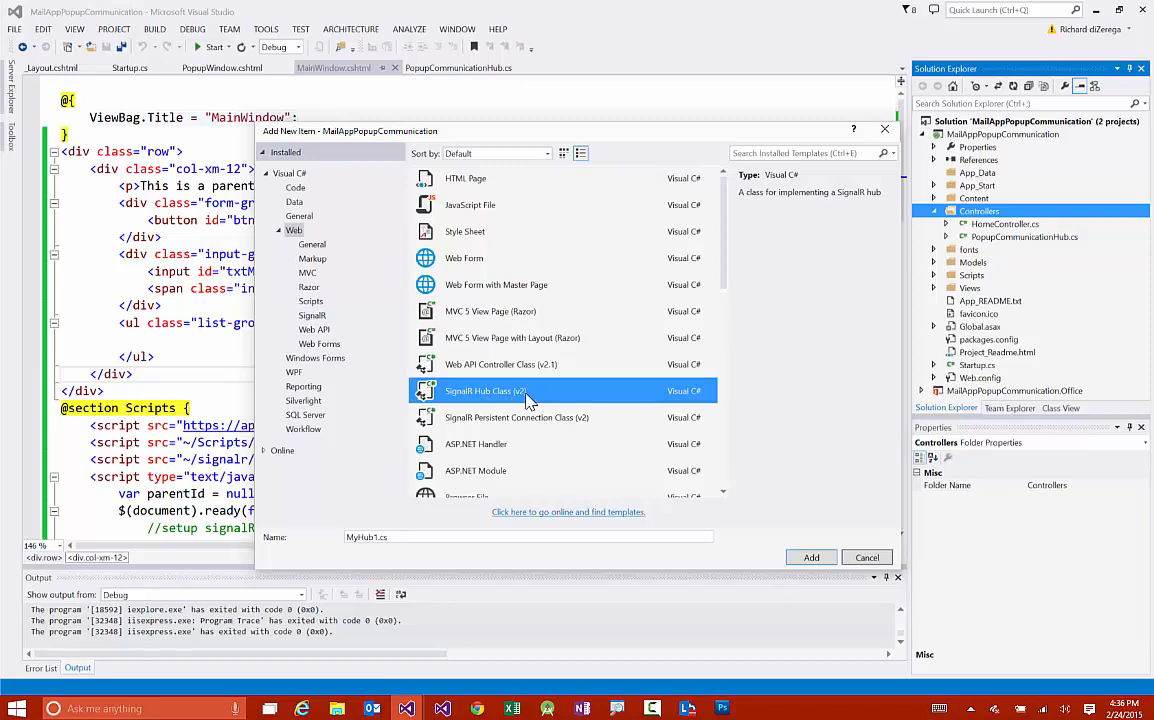
mouse_move(866, 556)
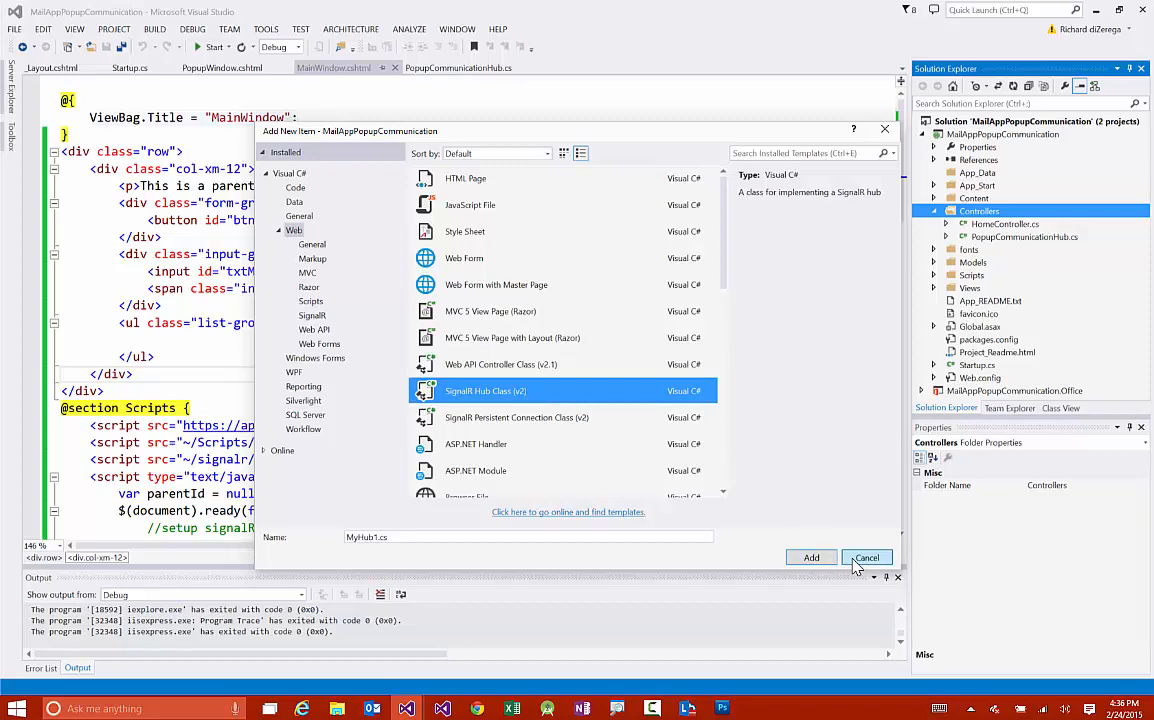
click(866, 556)
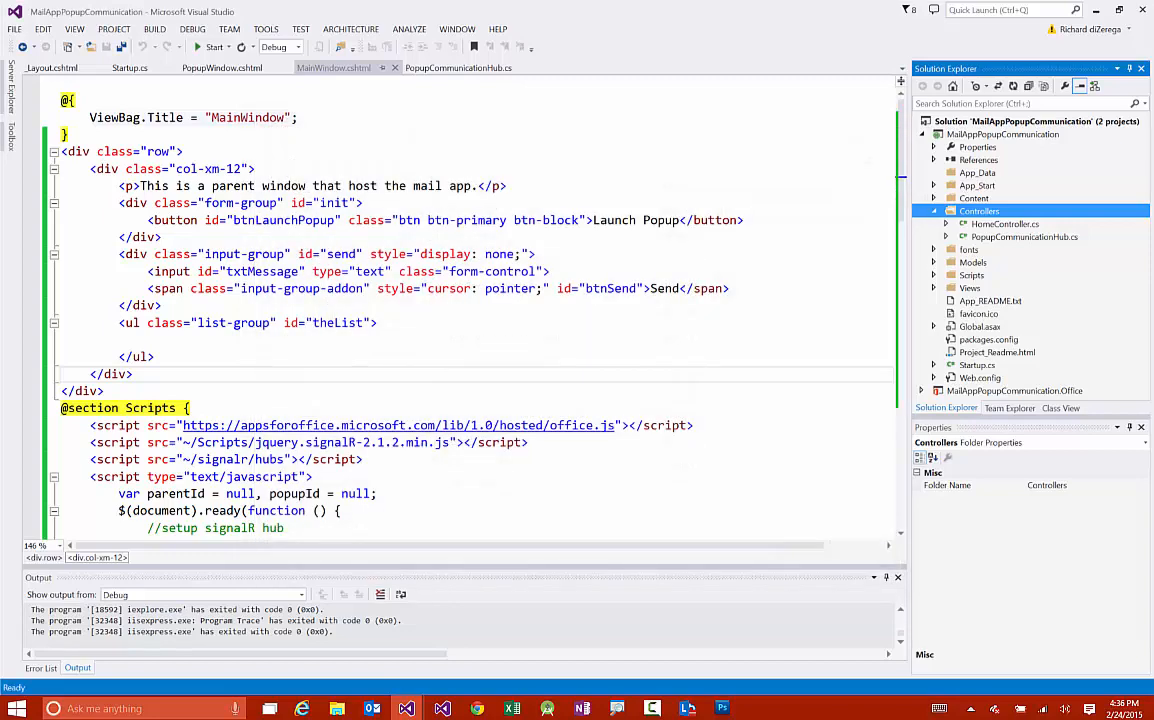
Review the popup communication hub class's SendMessage method and its parameters
click(458, 68)
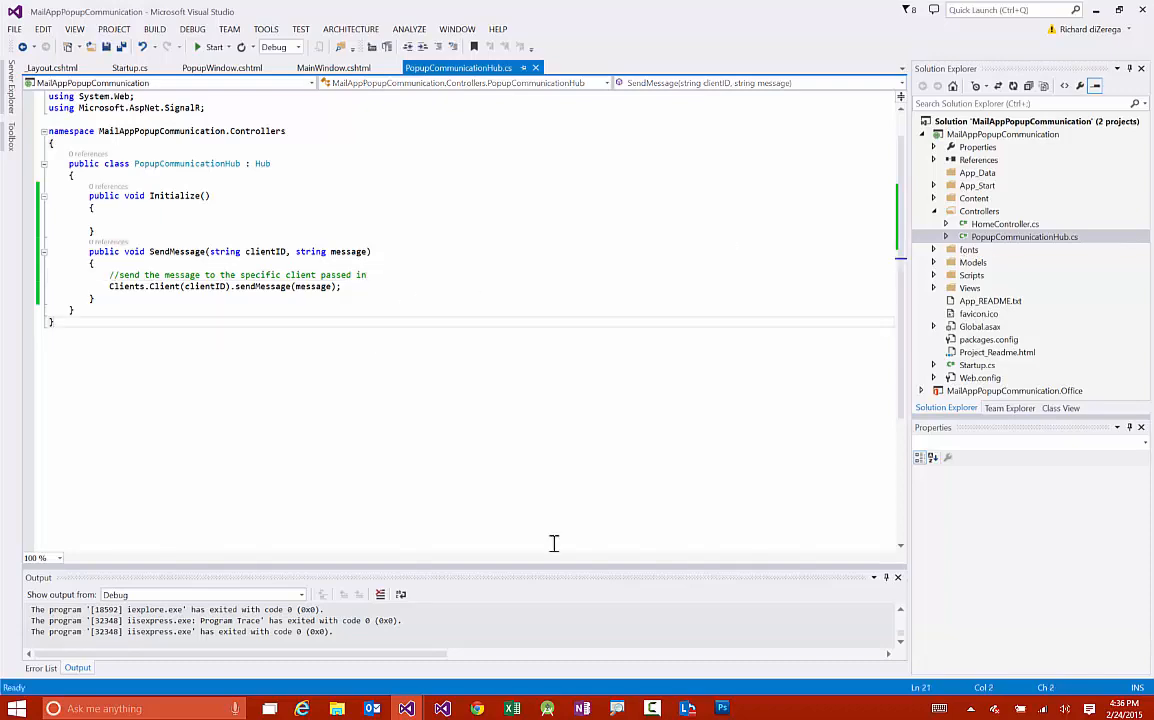
mouse_move(188, 256)
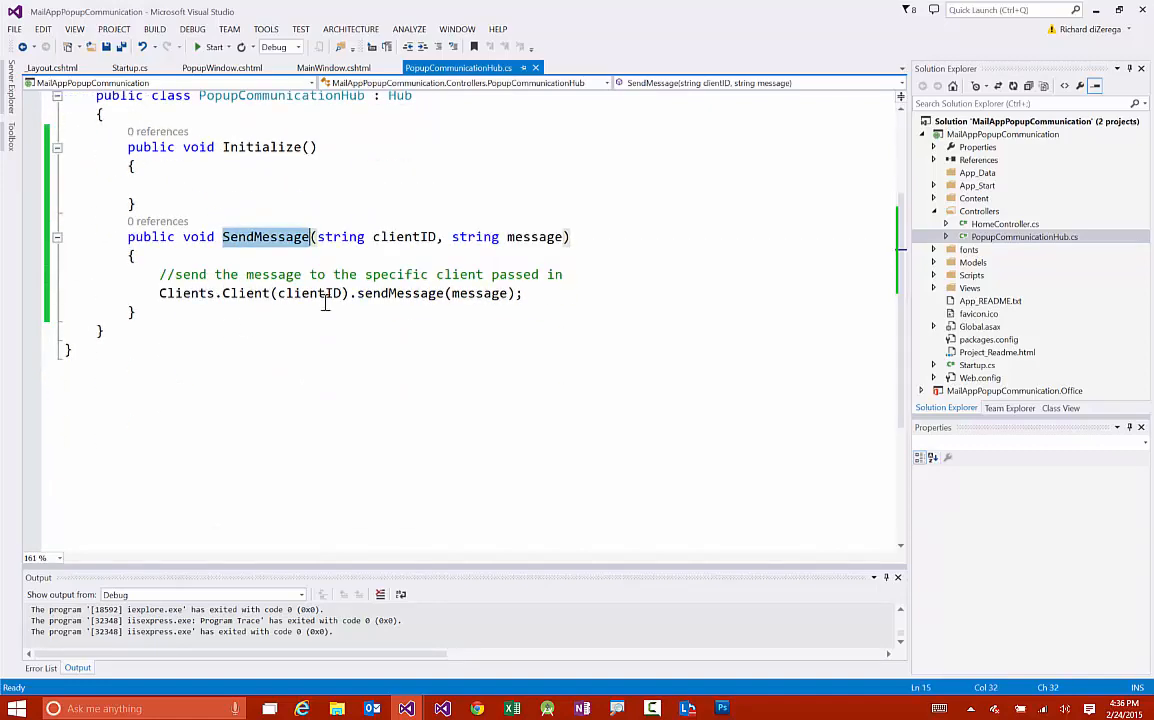
double_click(404, 236)
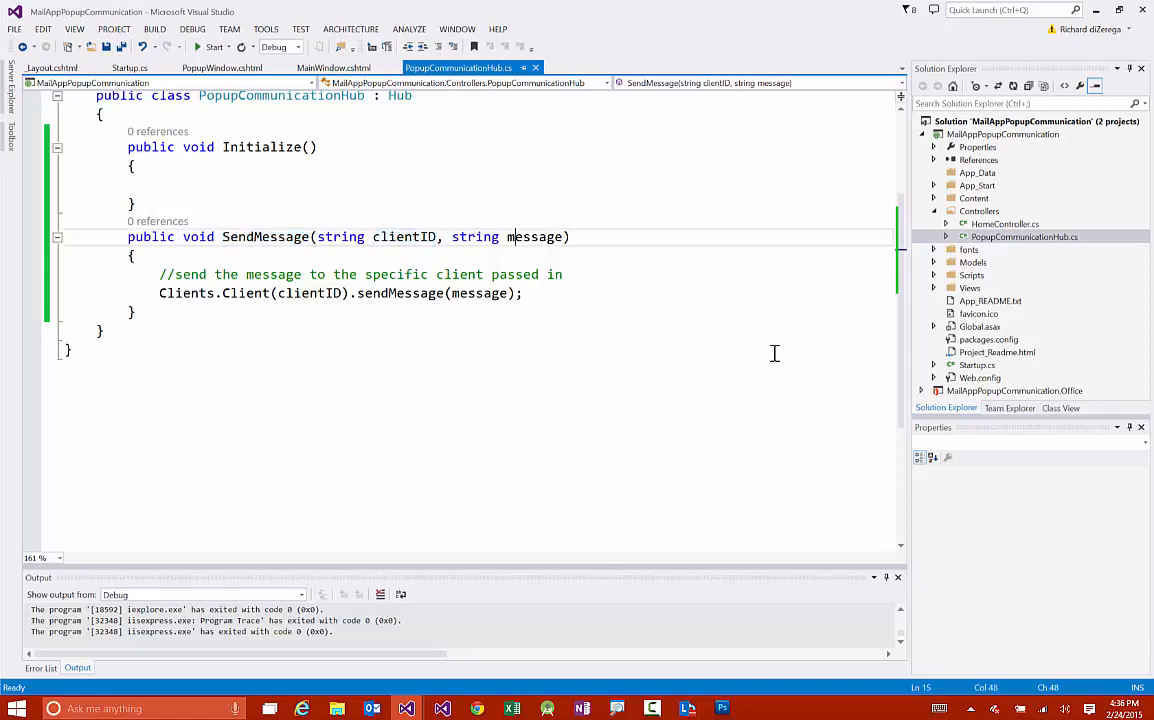
double_click(404, 236)
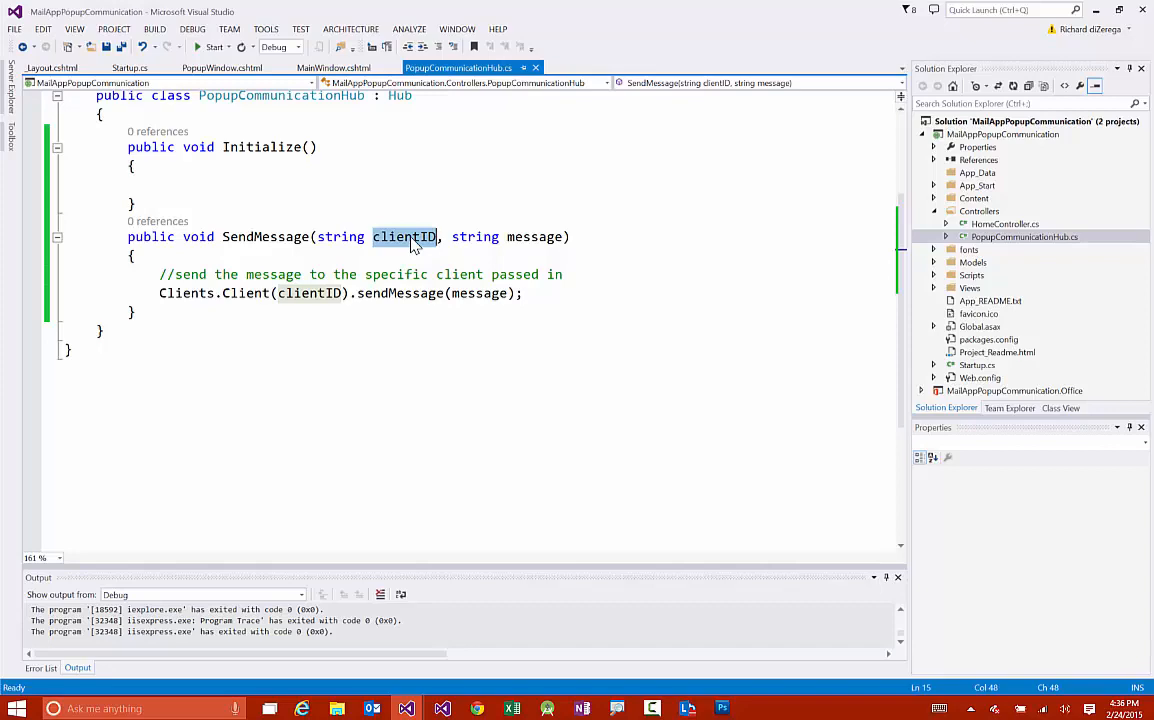
mouse_move(312, 292)
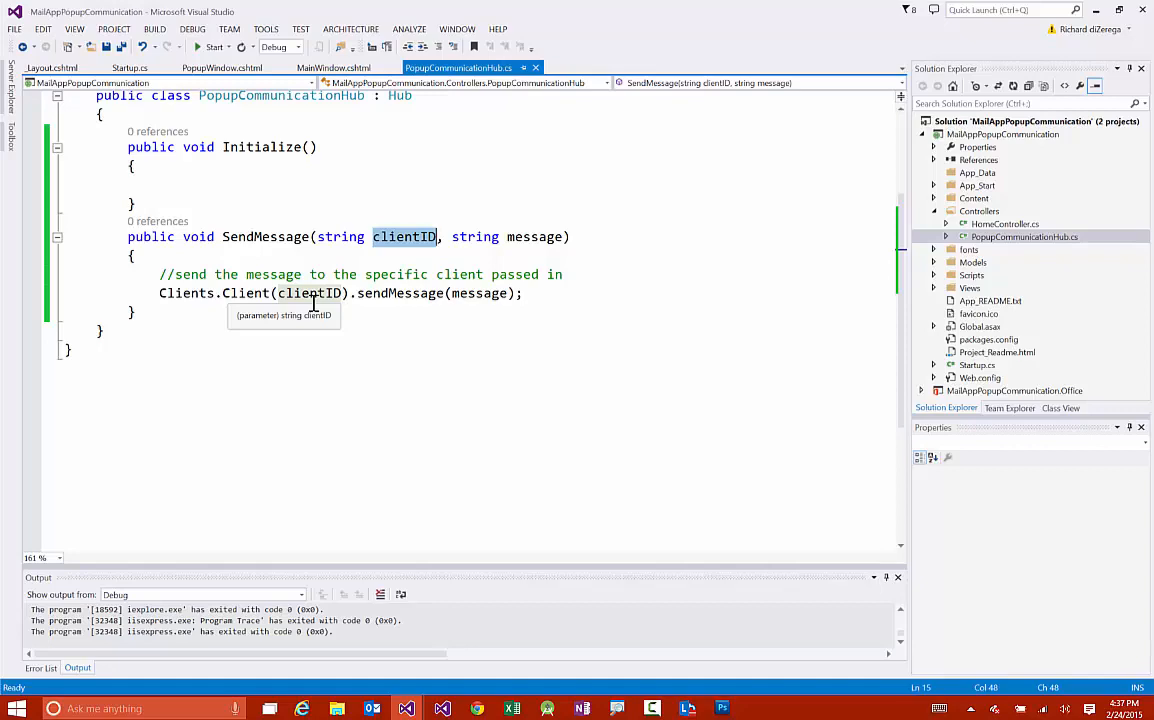
mouse_move(444, 148)
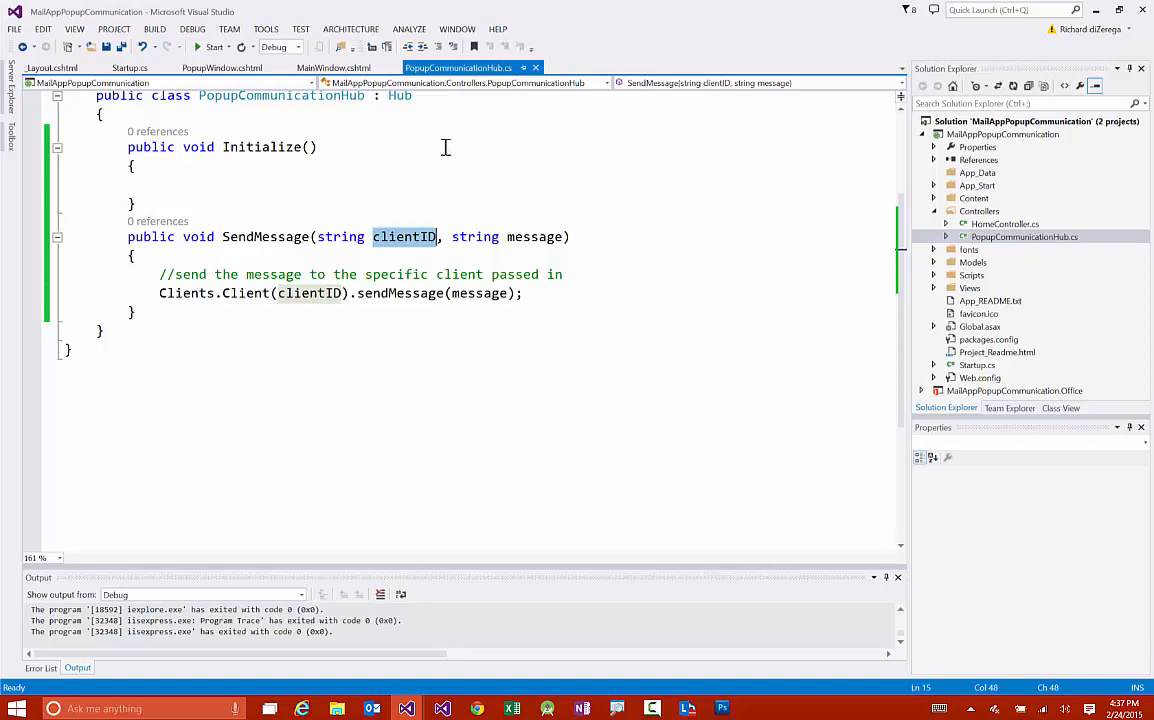
mouse_move(816, 108)
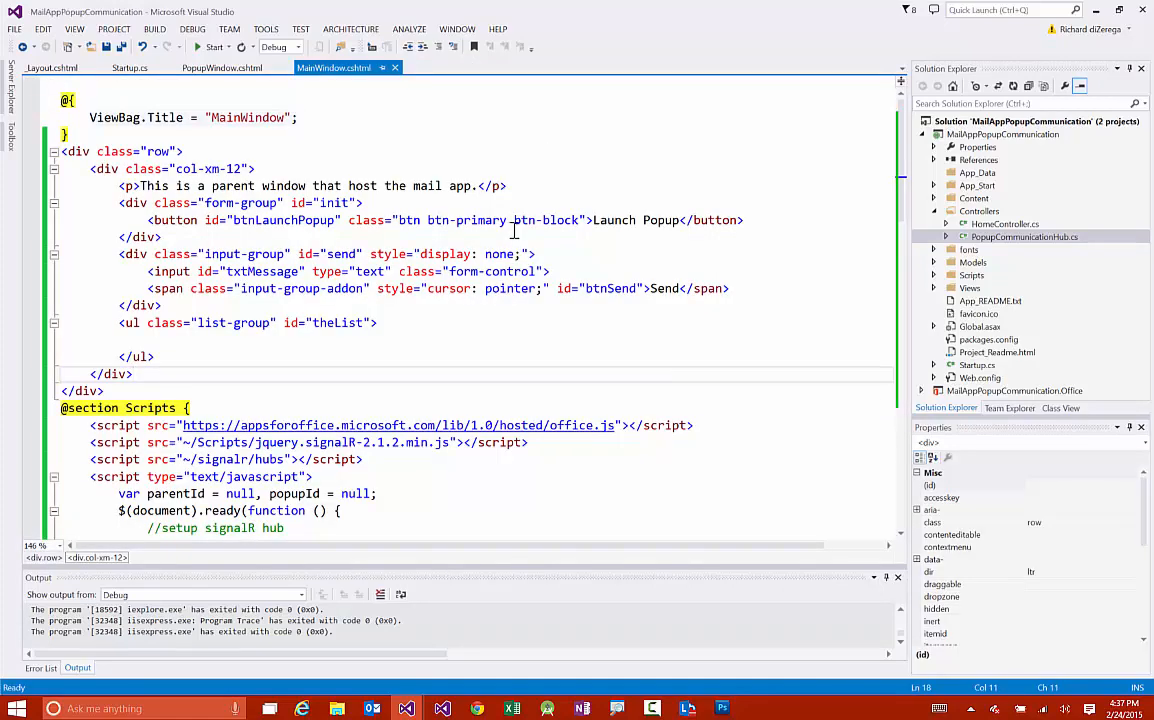
scroll(down, 3)
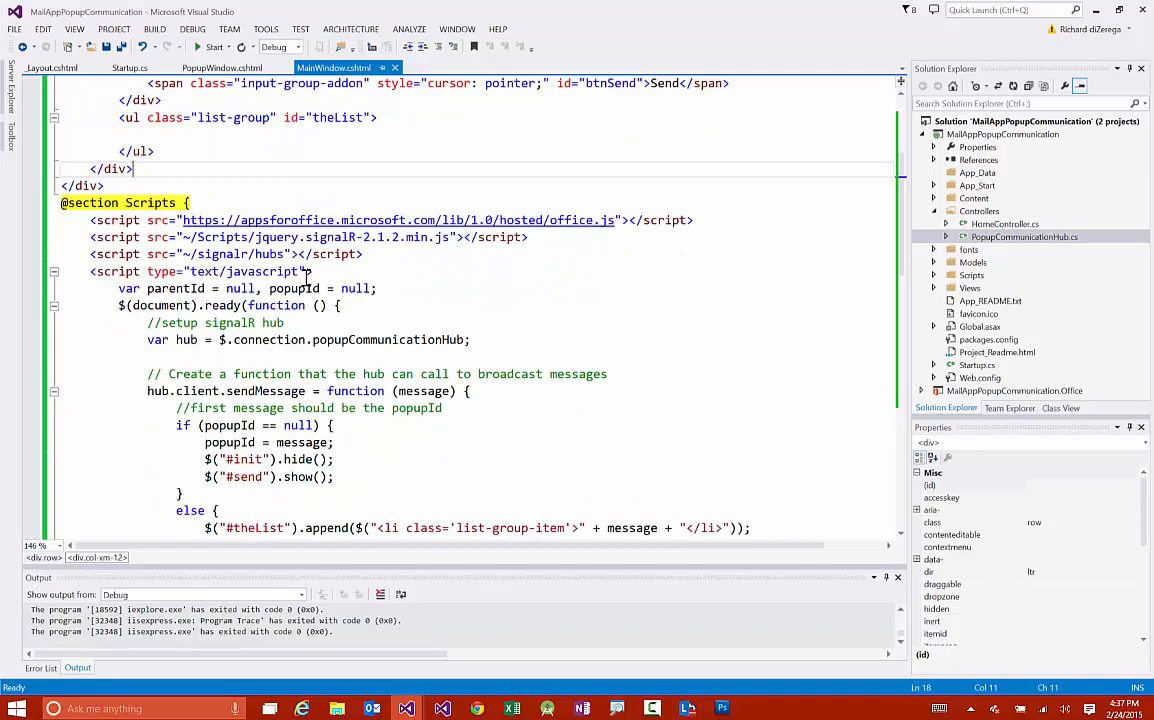
click(220, 68)
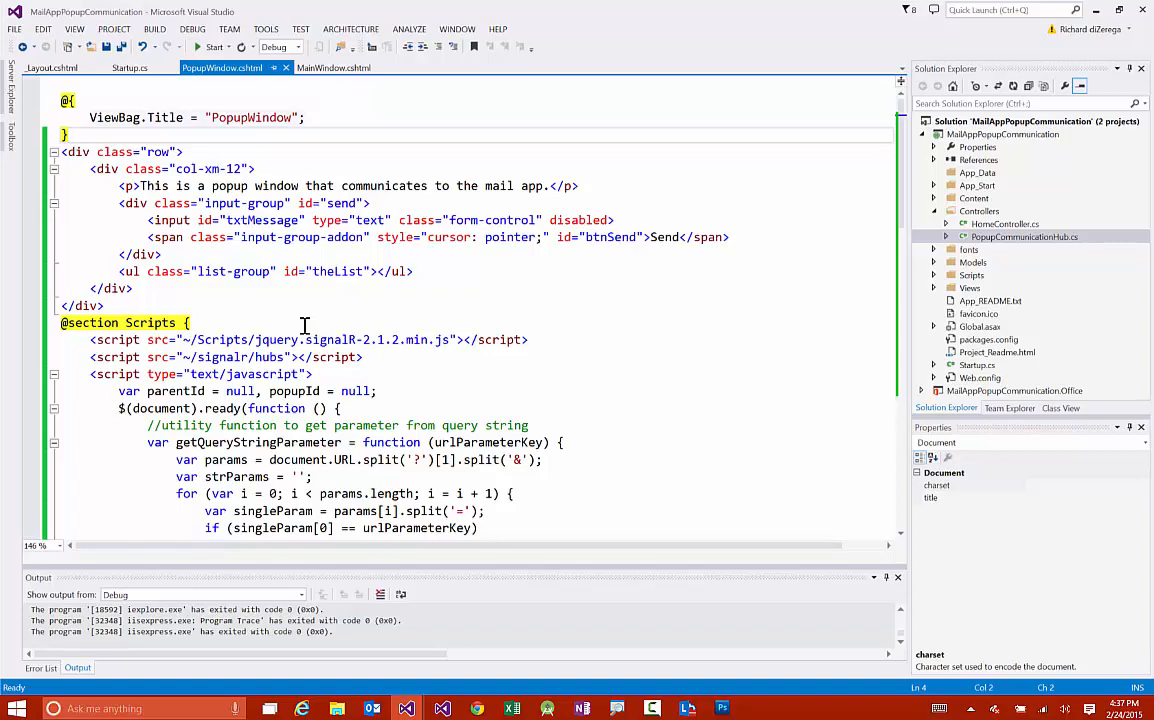
mouse_move(572, 198)
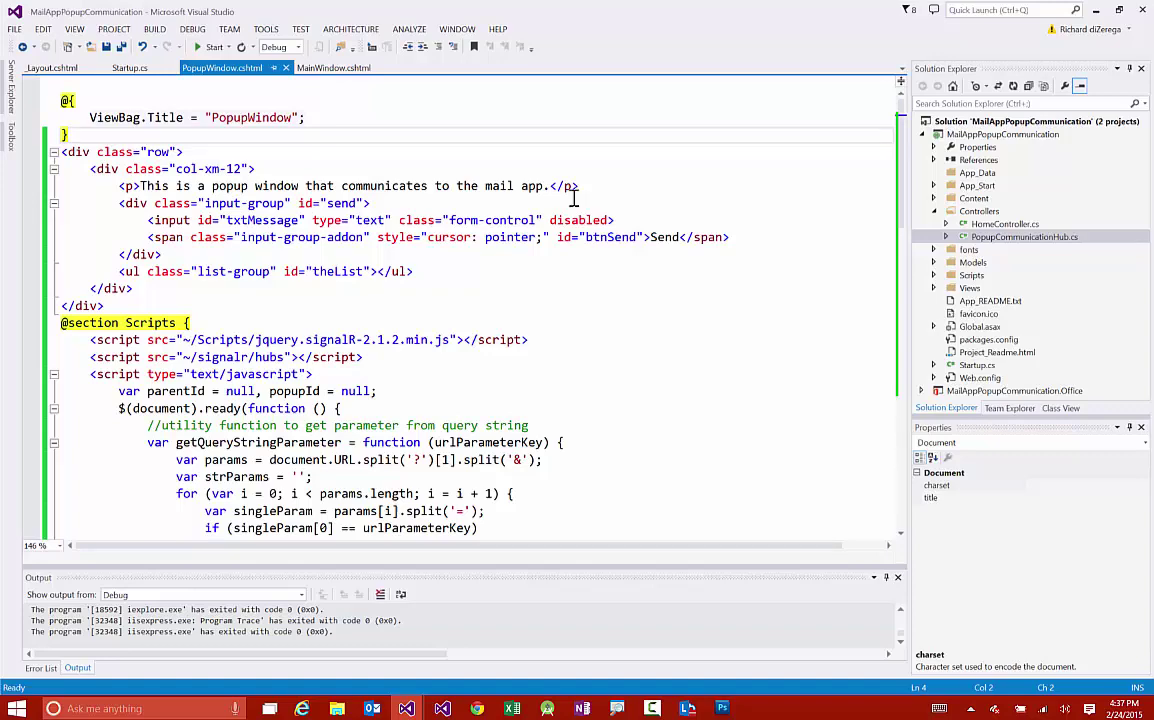
Review MainWindow.cshtml's script, highlighting the parentId variable
click(334, 68)
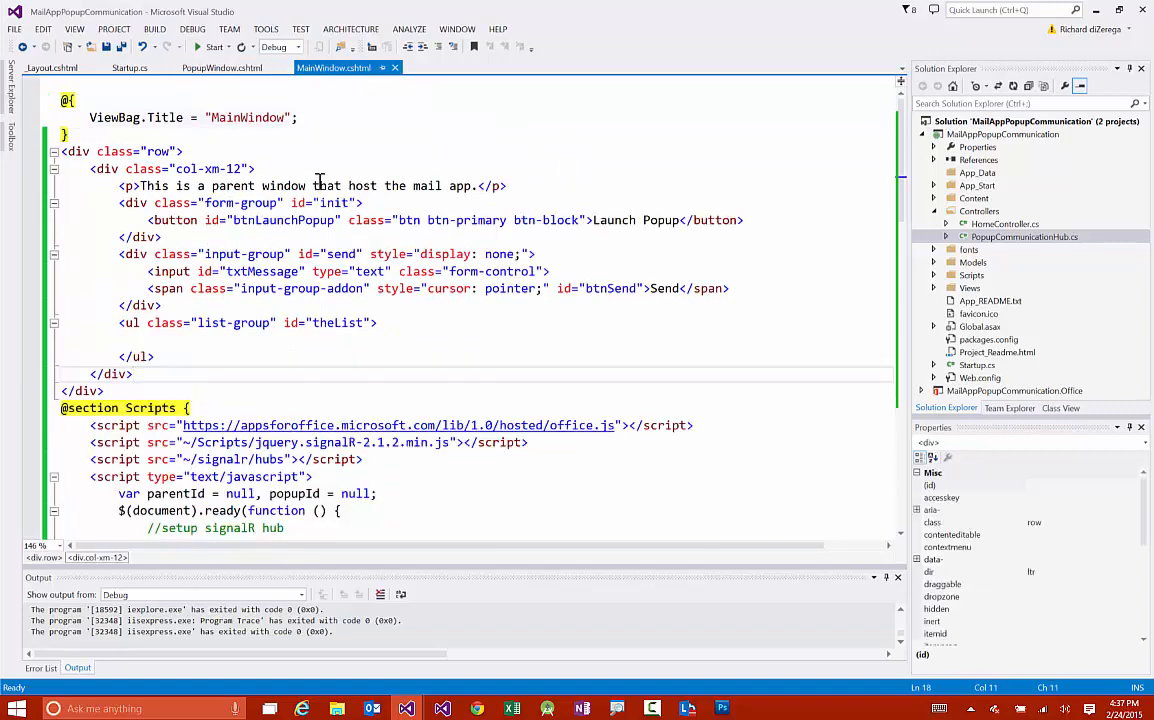
scroll(down, 3)
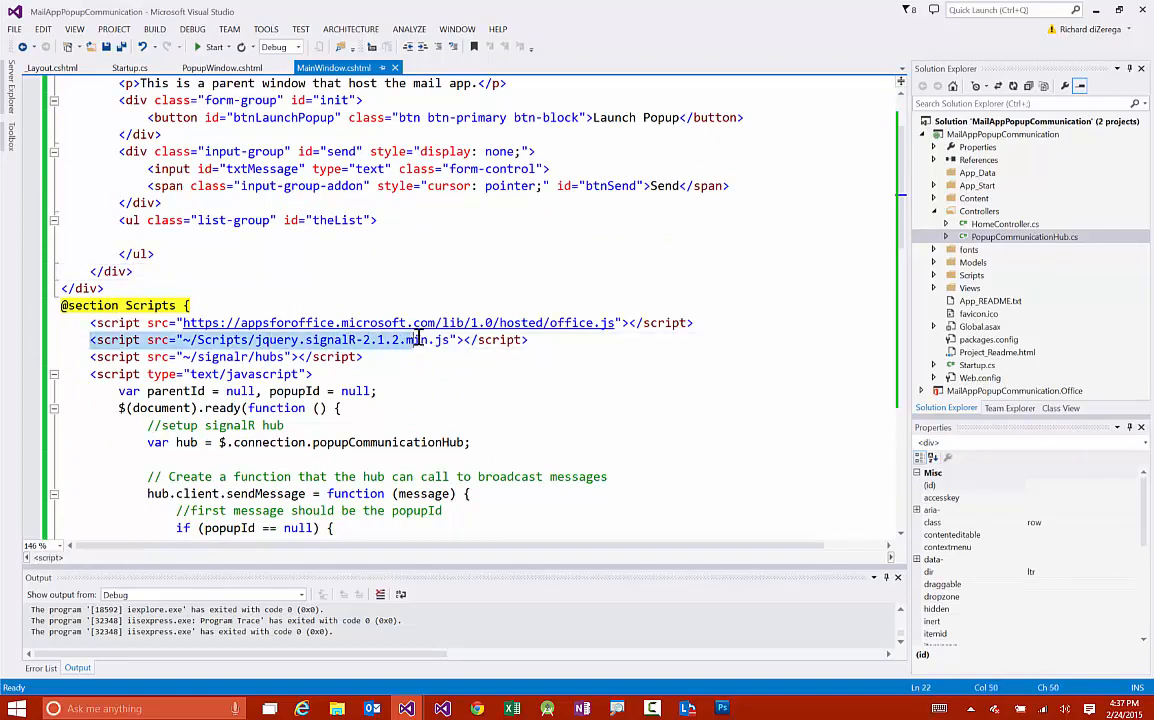
click(144, 356)
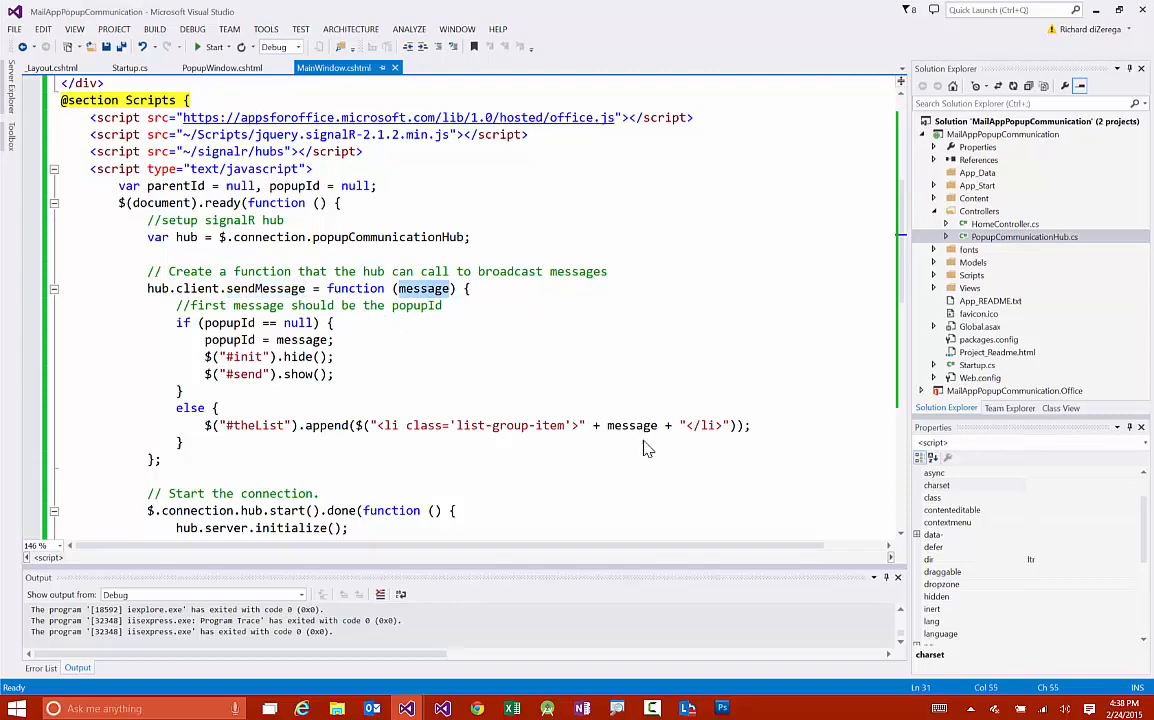
scroll(down, 3)
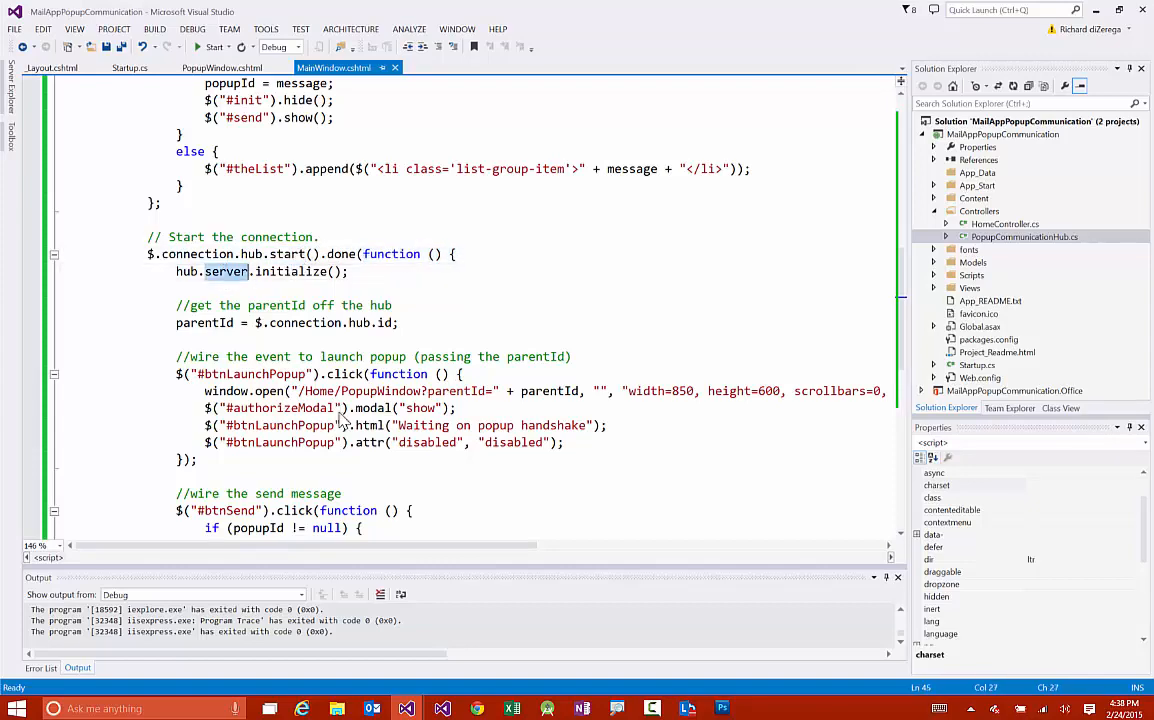
mouse_move(296, 292)
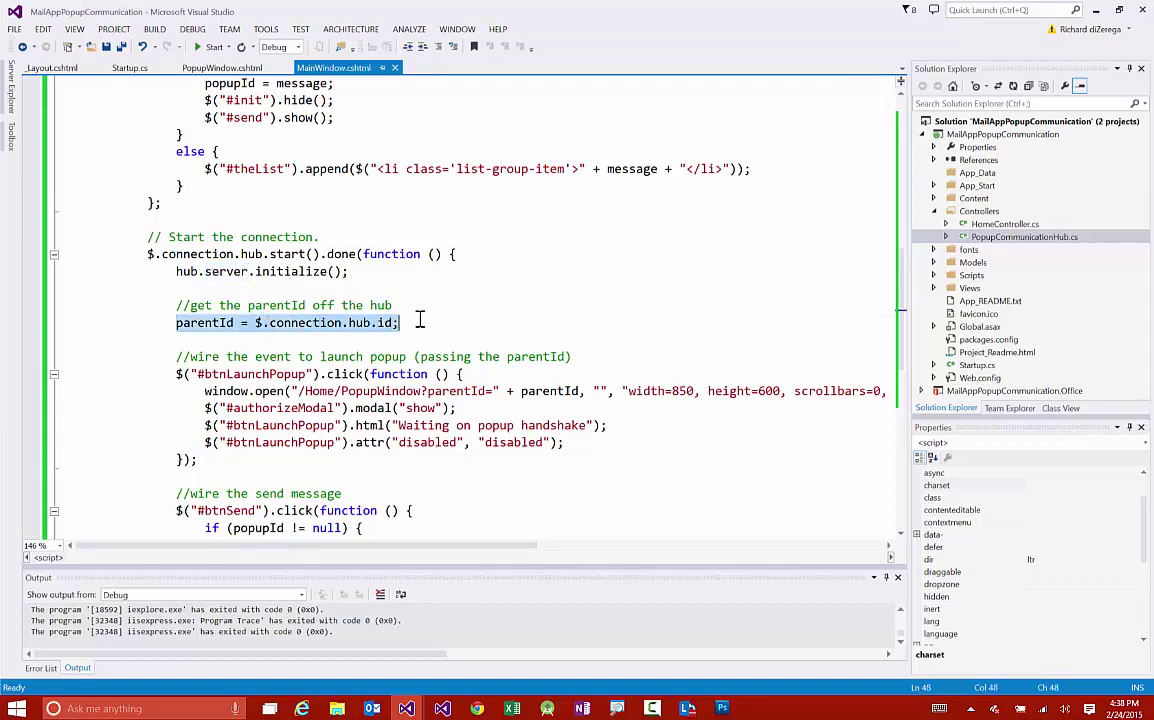
mouse_move(332, 354)
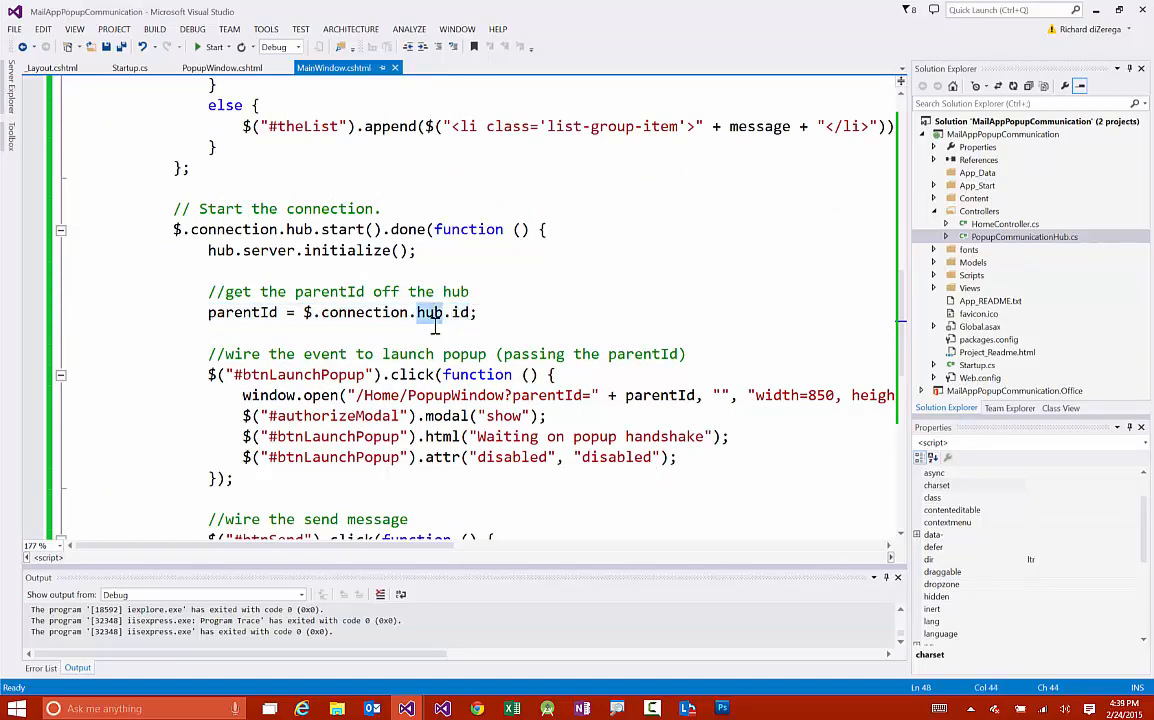
mouse_move(690, 466)
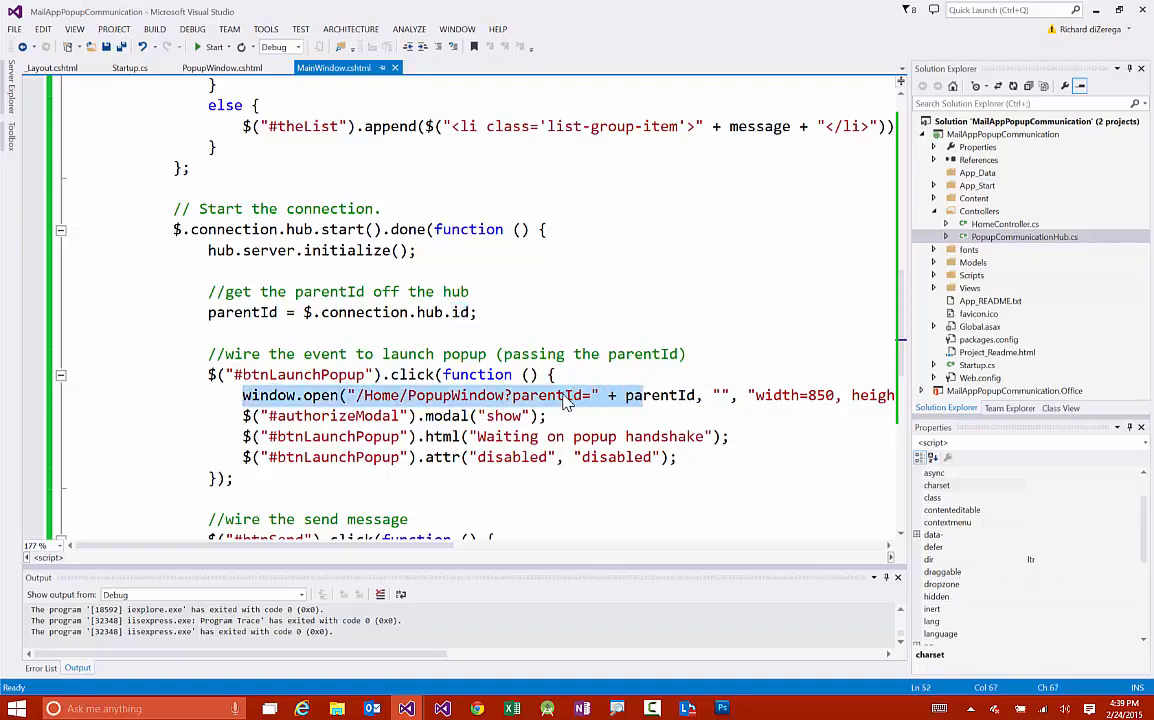
double_click(660, 396)
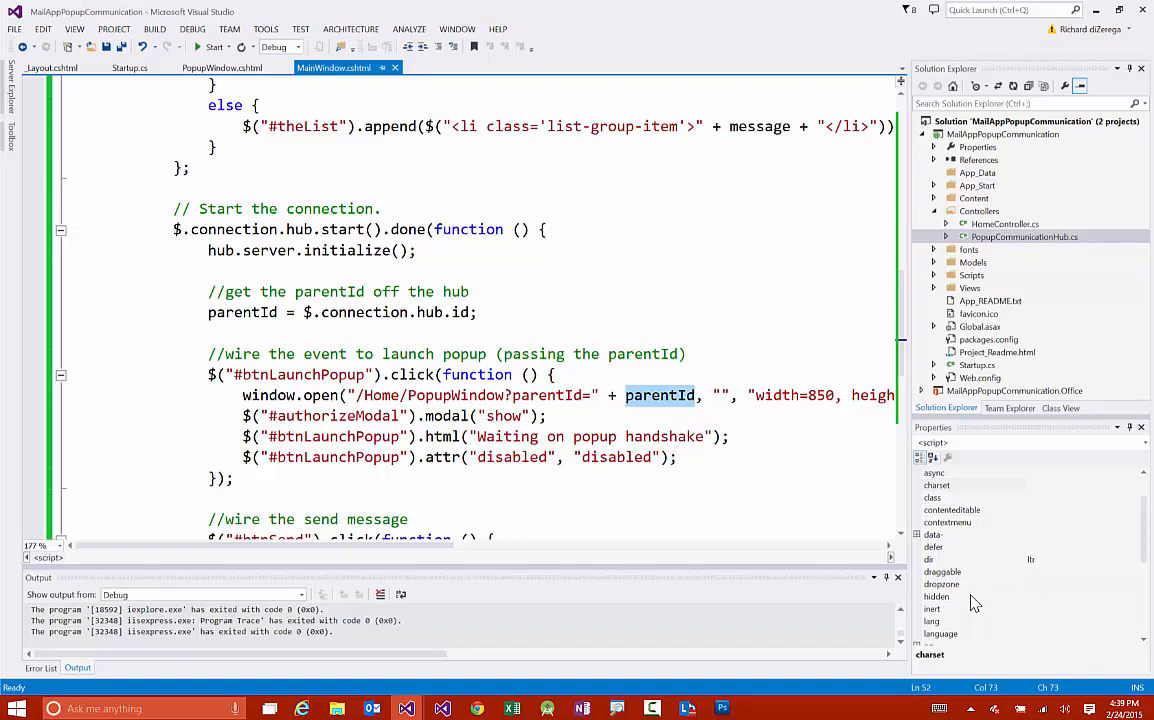
Review PopupWindow.cshtml's script reading the parent ID, returning to MainWindow.cshtml's hub code
click(222, 68)
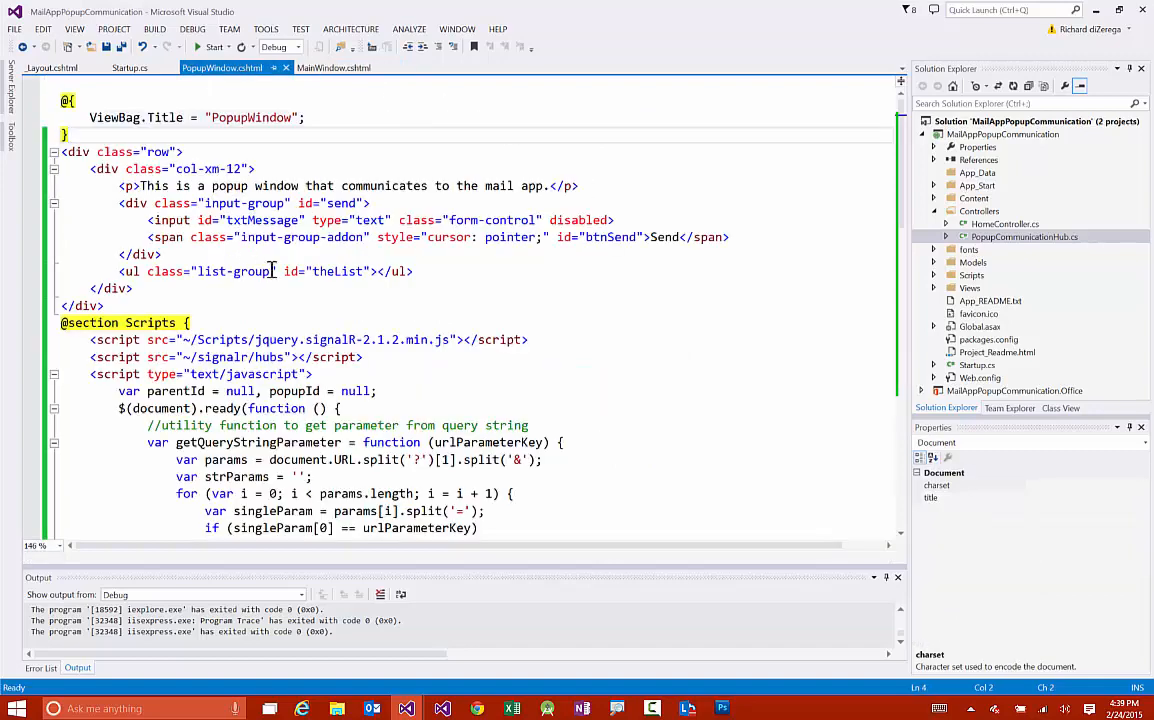
scroll(down, 3)
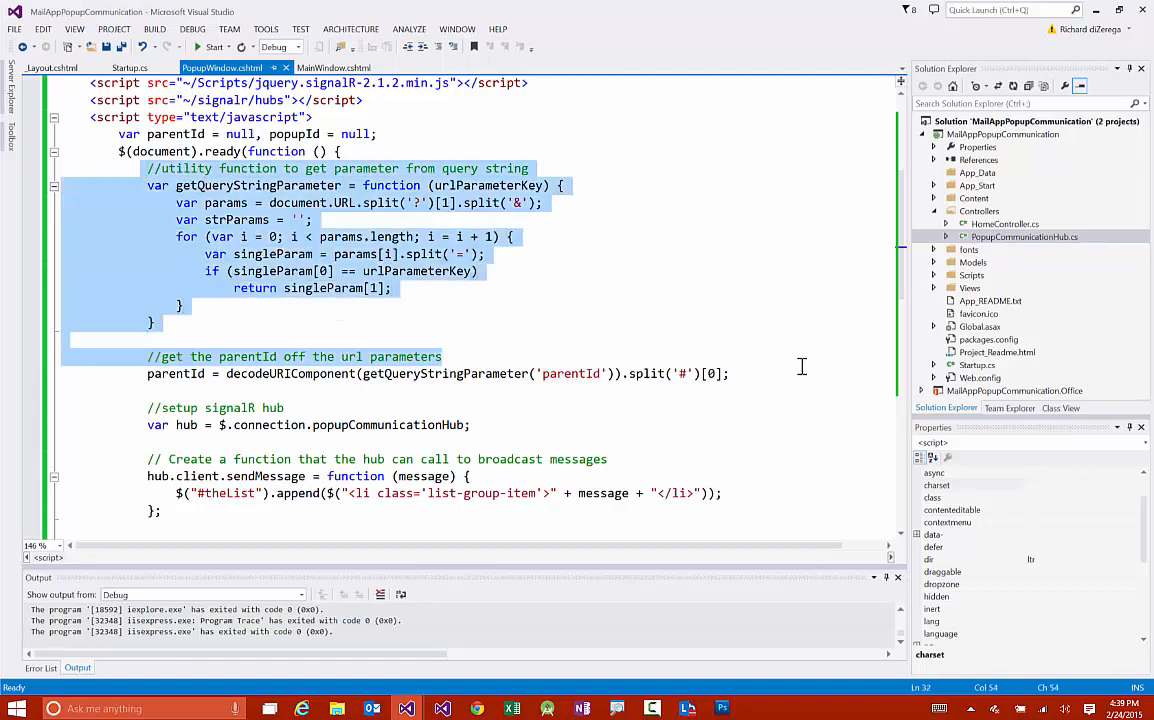
scroll(down, 3)
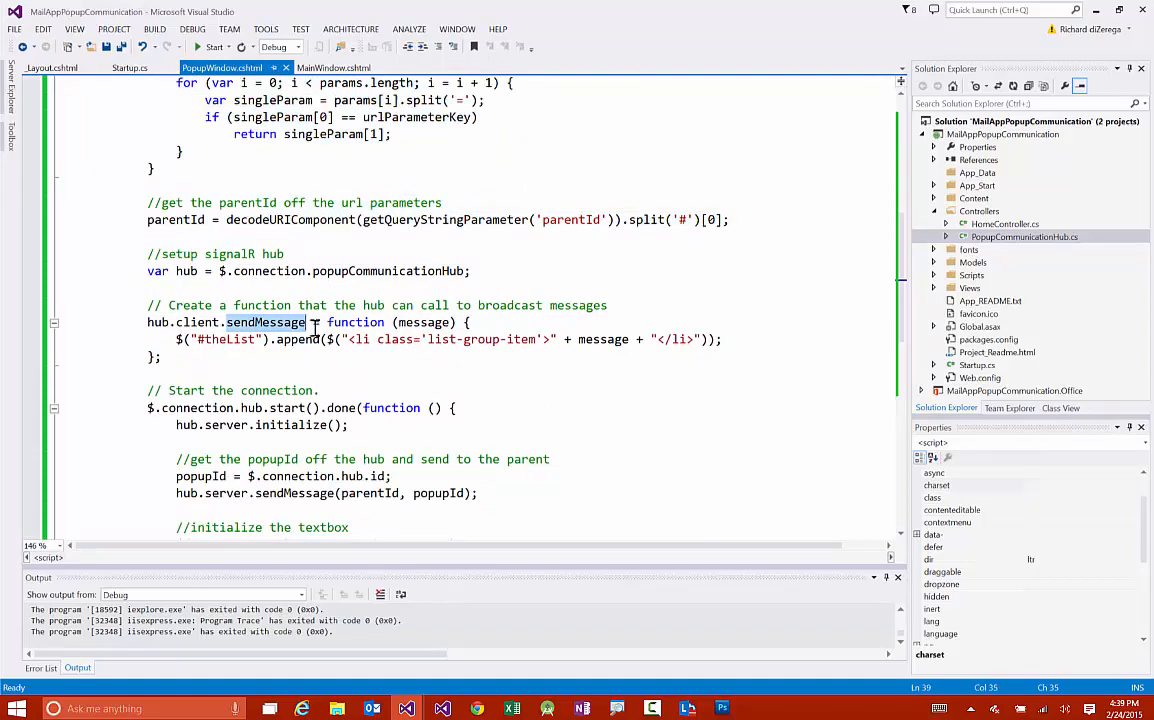
scroll(down, 3)
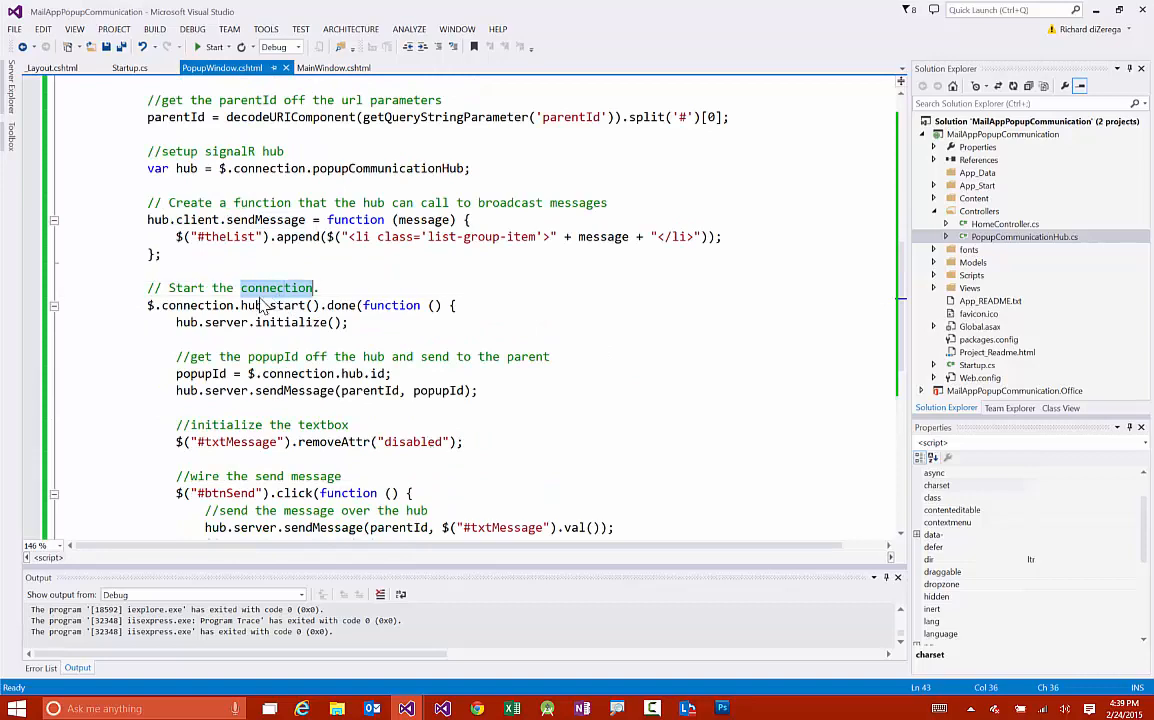
mouse_move(378, 378)
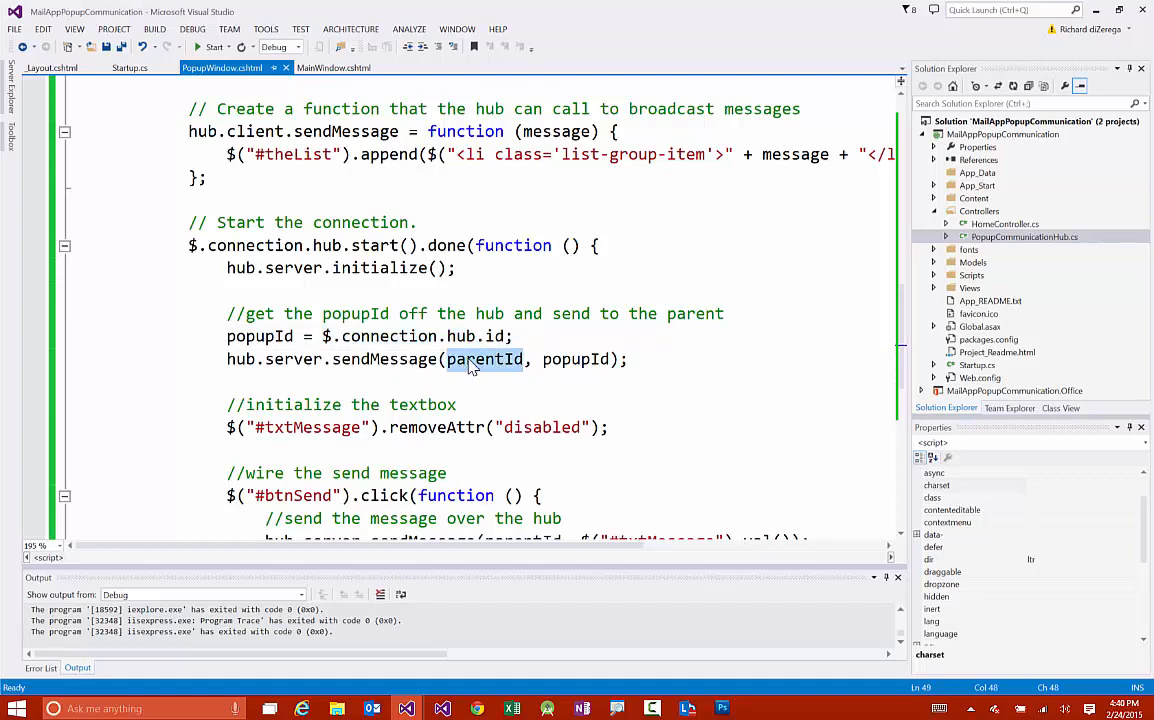
click(592, 360)
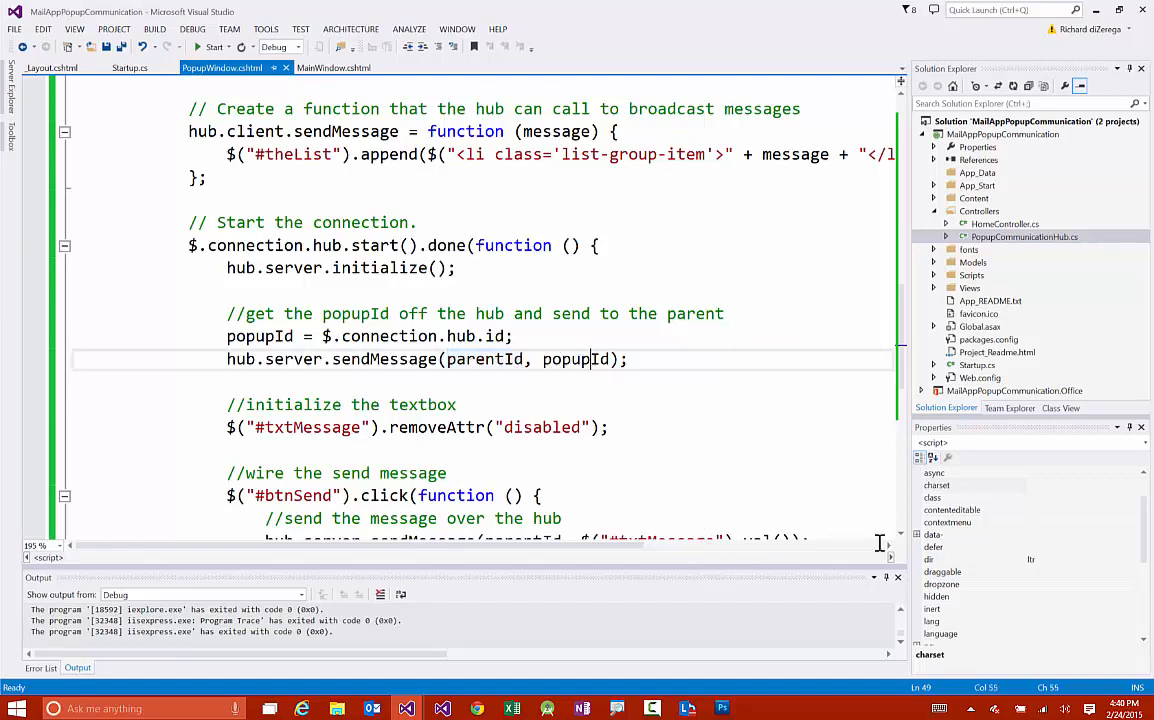
double_click(484, 360)
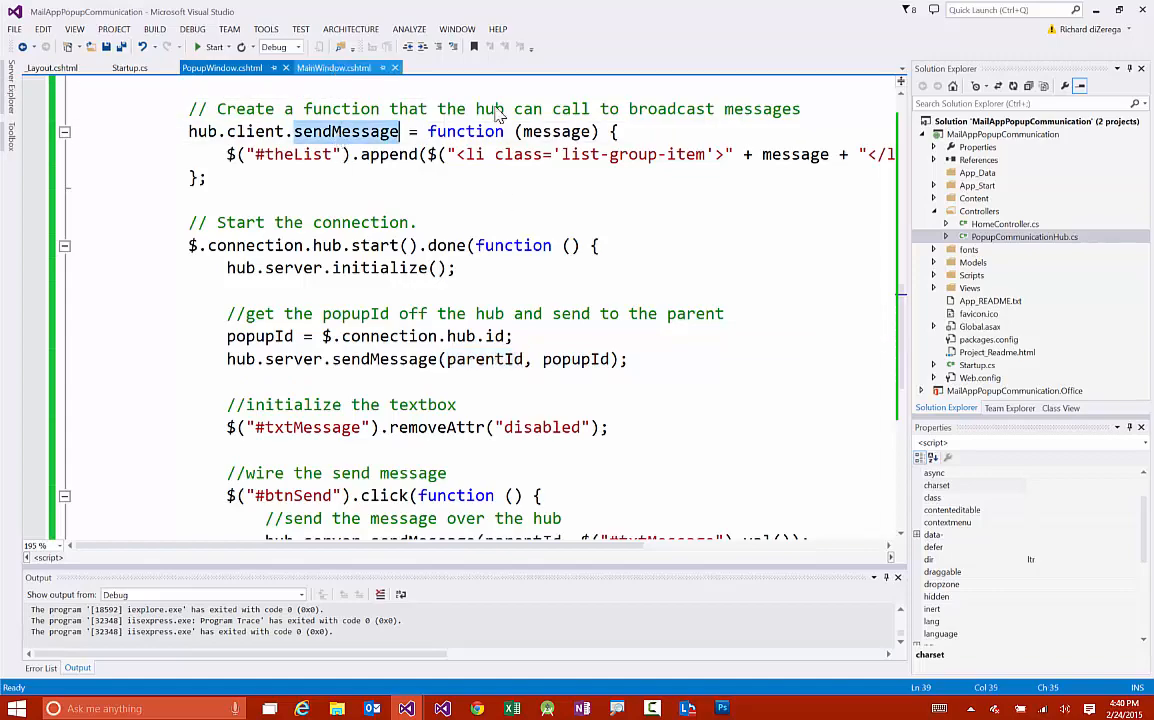
click(334, 68)
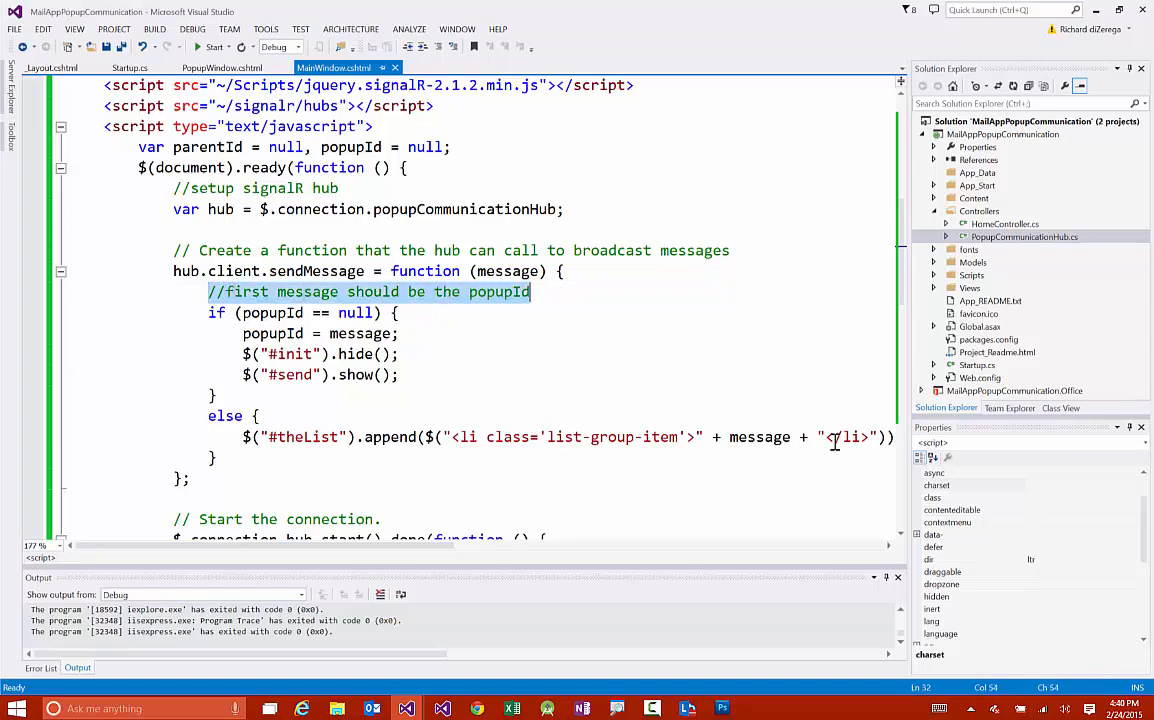
mouse_move(276, 322)
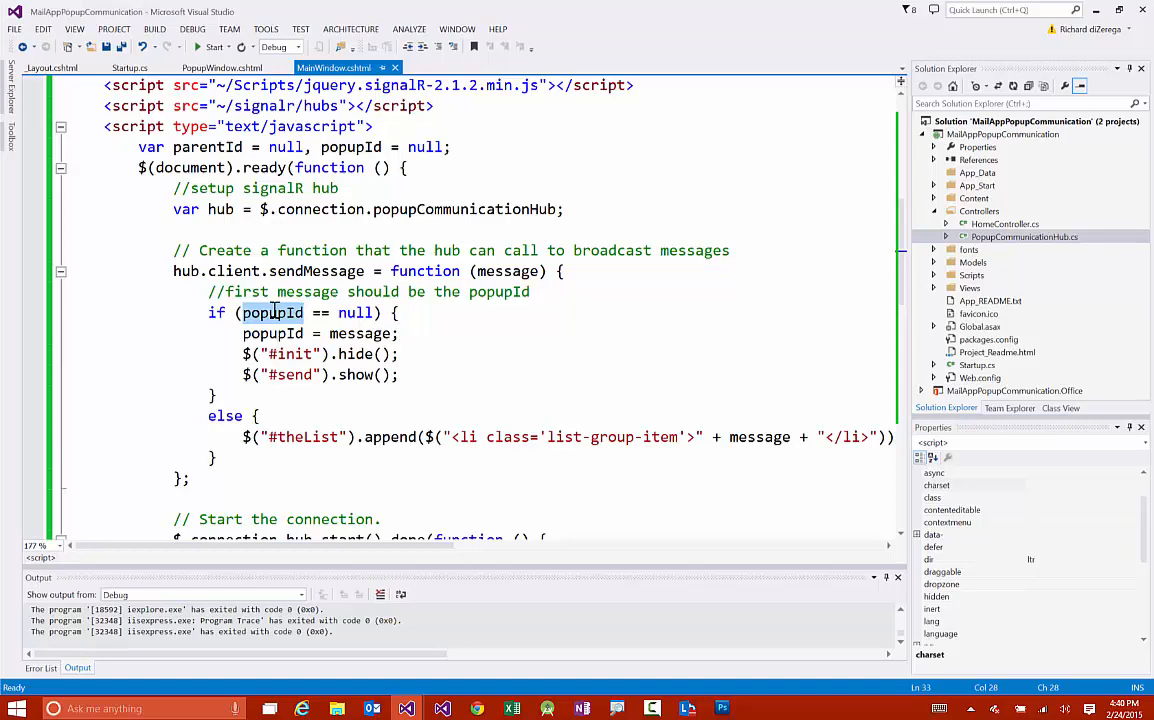
Start debugging the solution so the browser launches
click(154, 28)
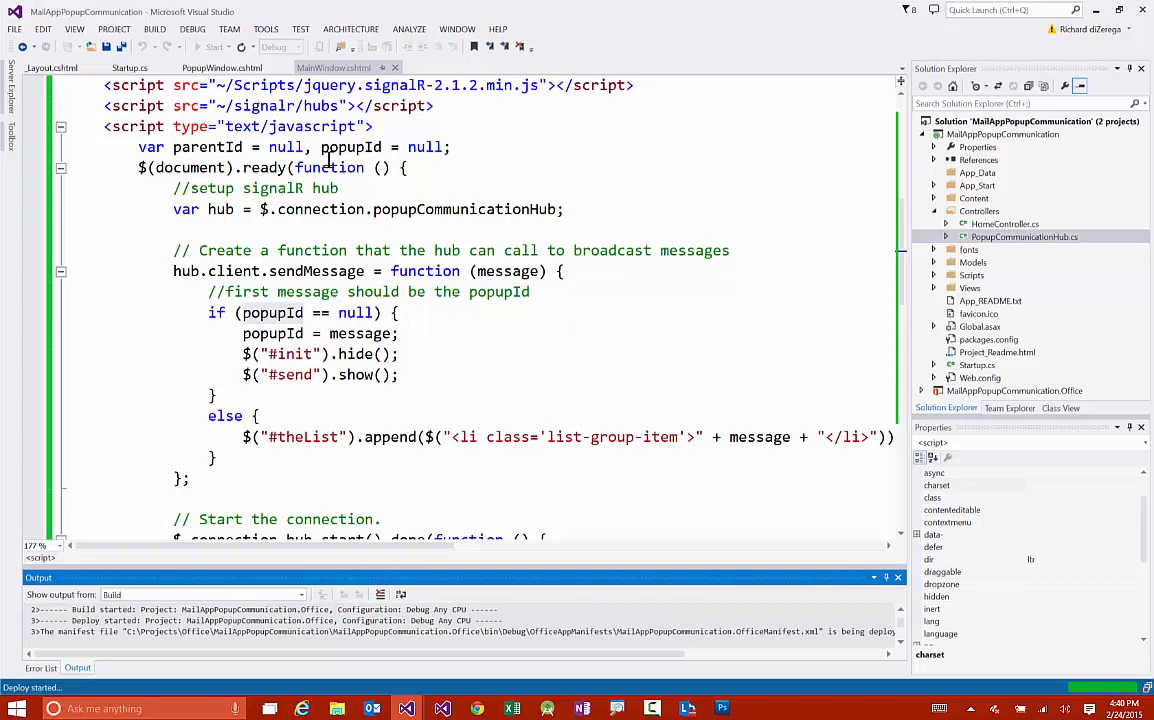
click(214, 46)
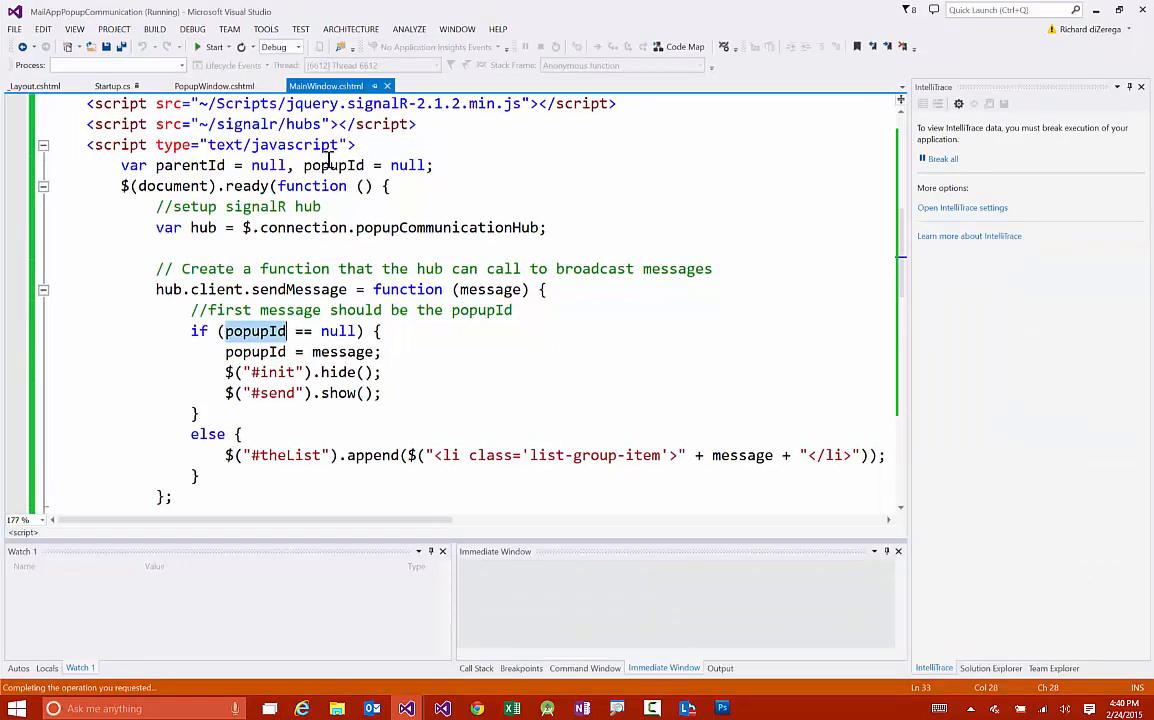
click(214, 48)
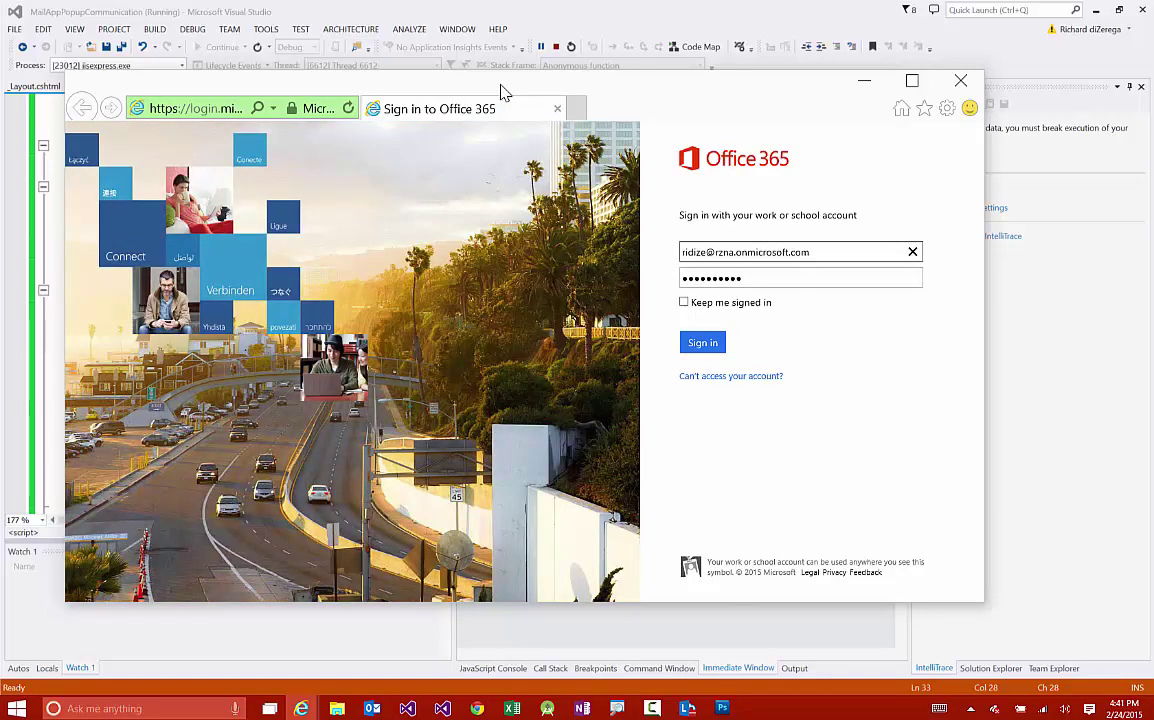
mouse_move(540, 128)
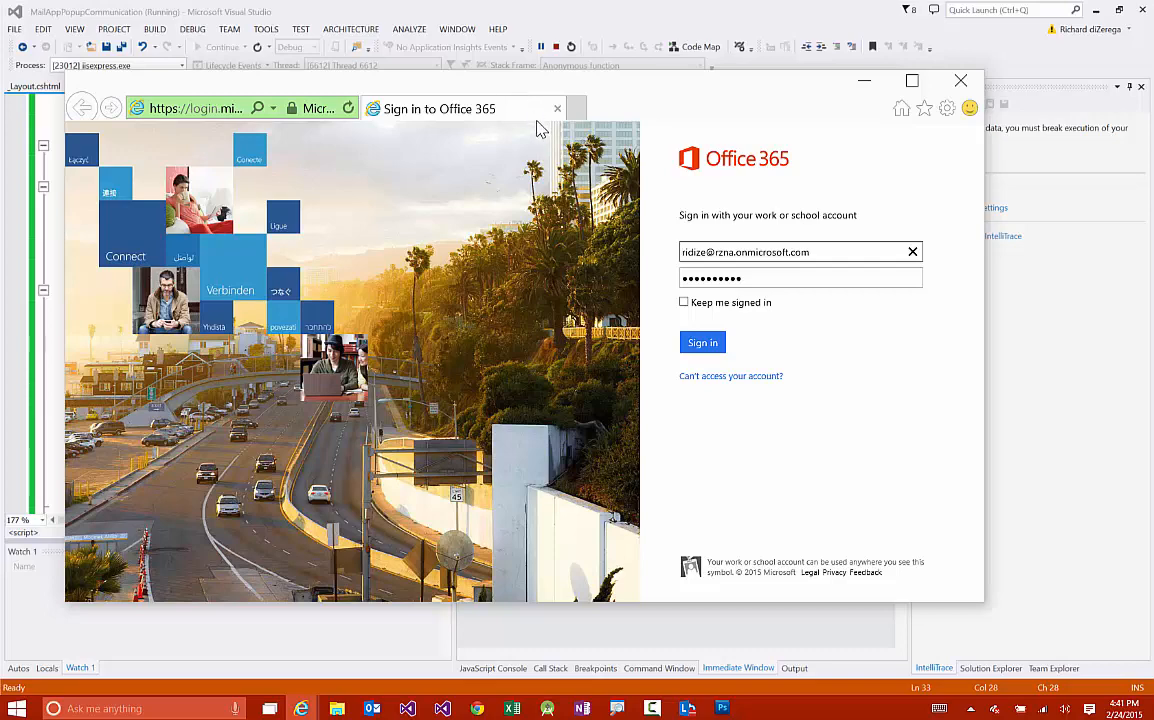
Sign in to Office 365, maximize Outlook, and launch the Popup Communication app in the newest task message
click(702, 342)
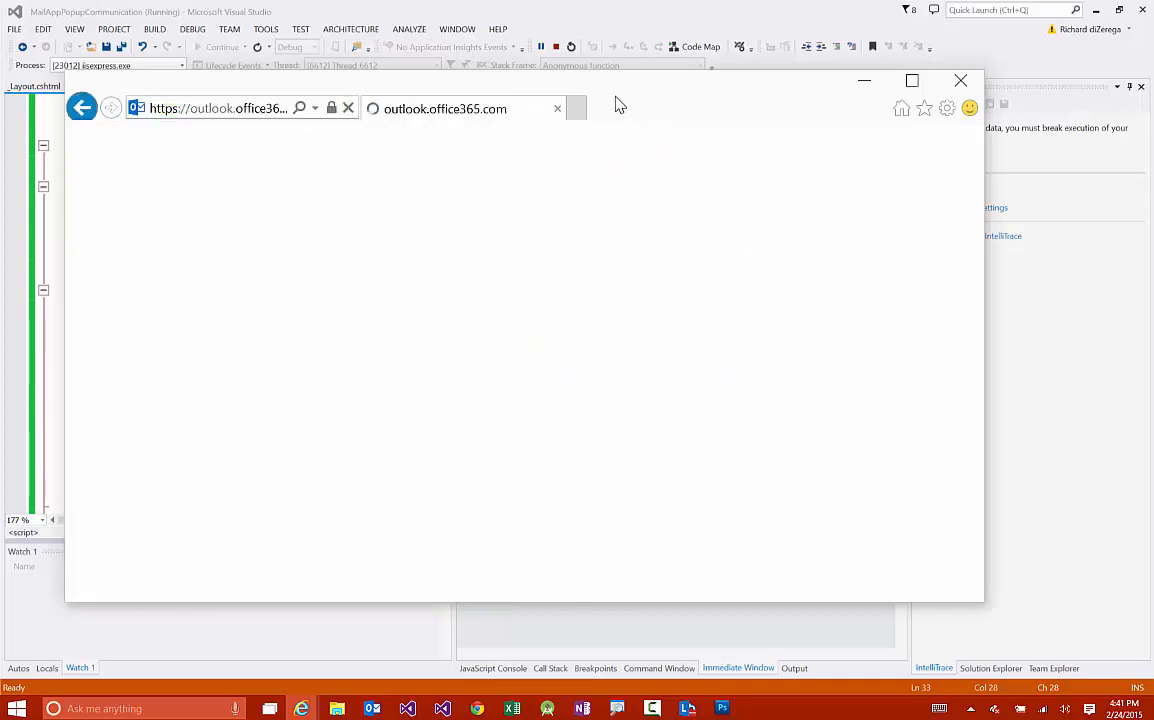
click(912, 80)
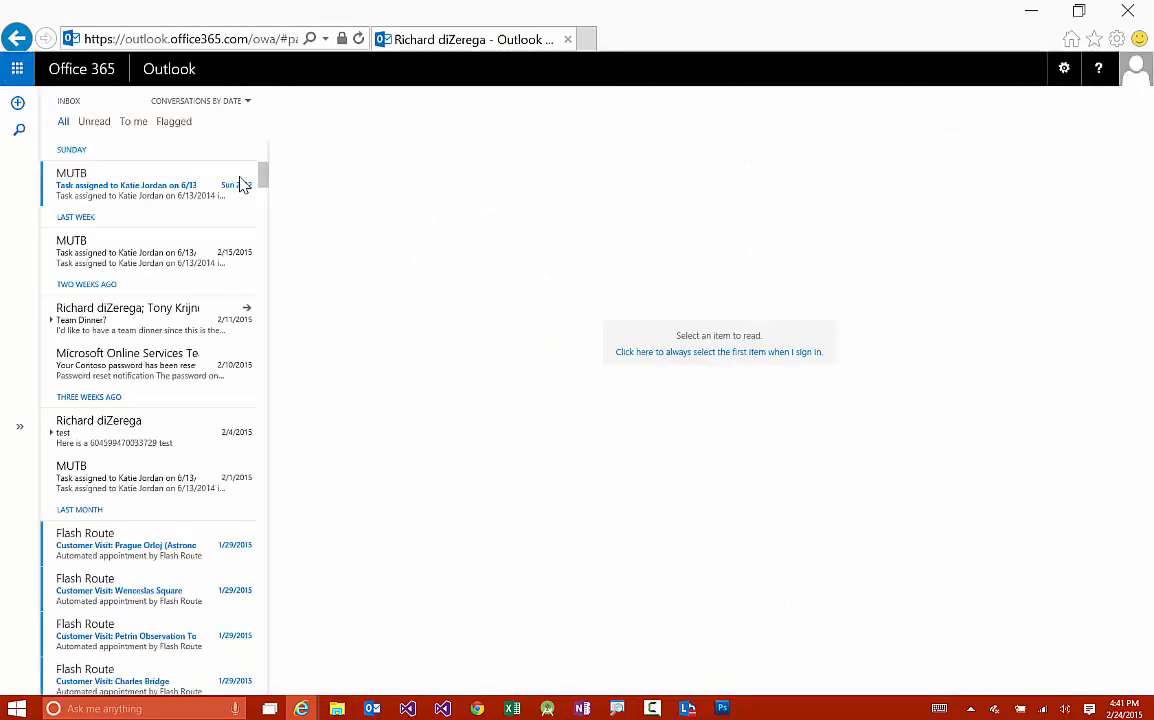
mouse_move(150, 190)
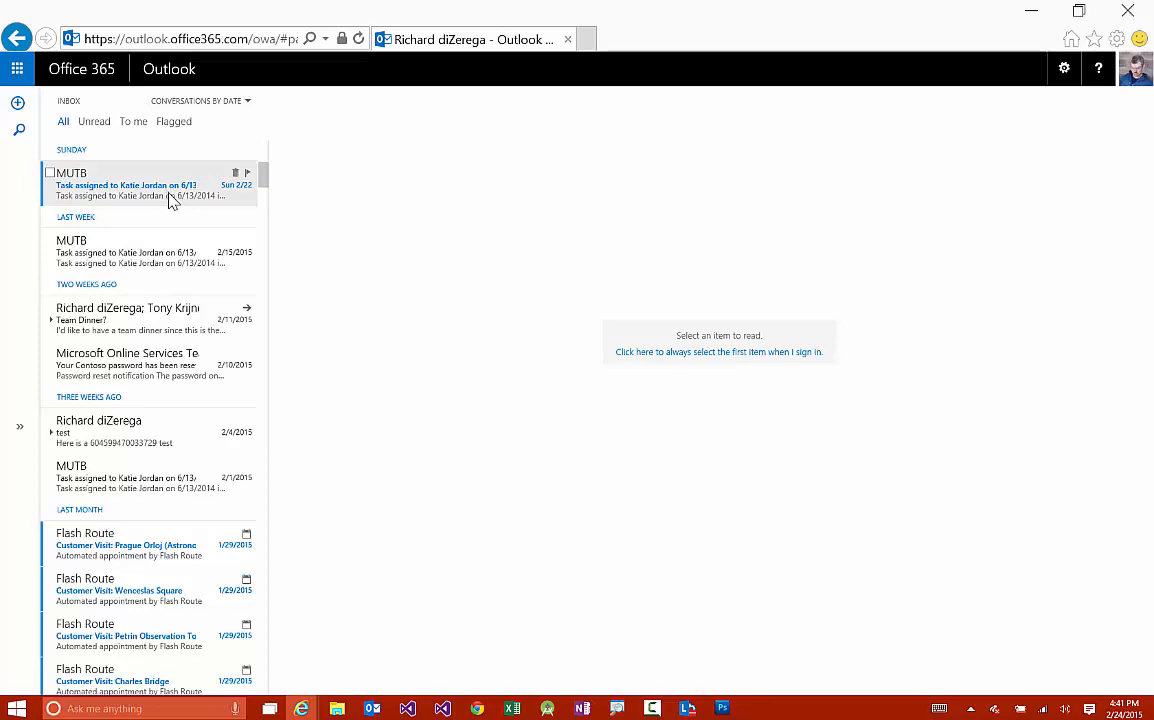
click(130, 184)
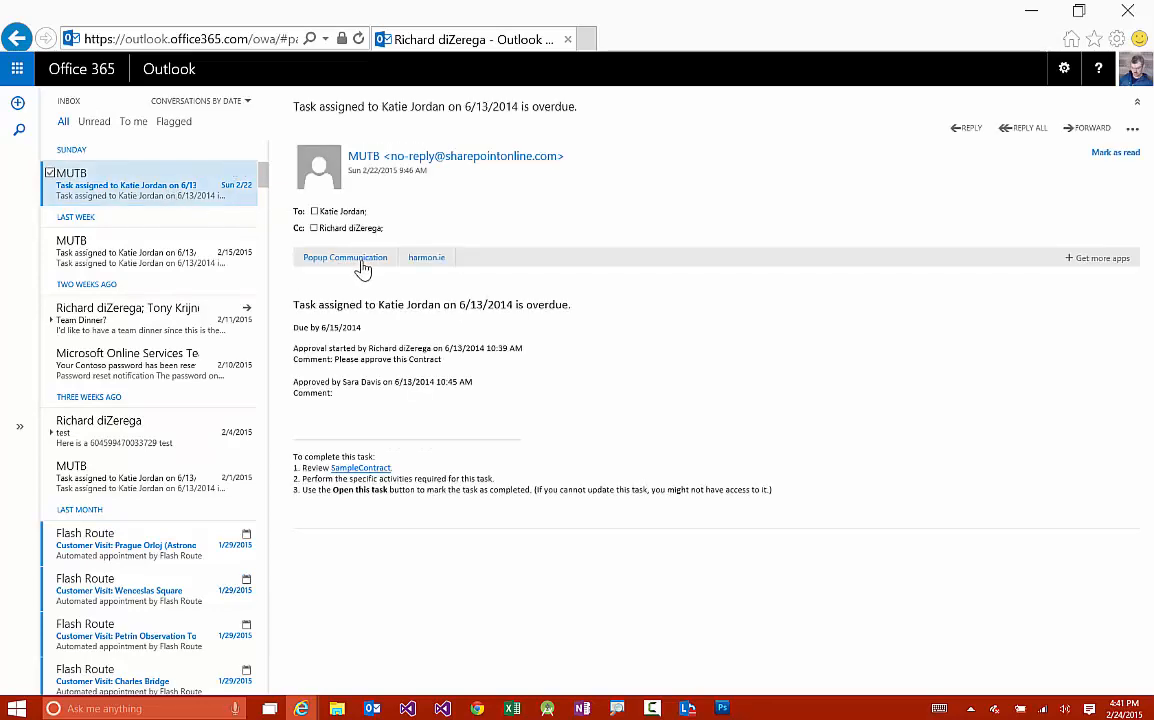
click(344, 256)
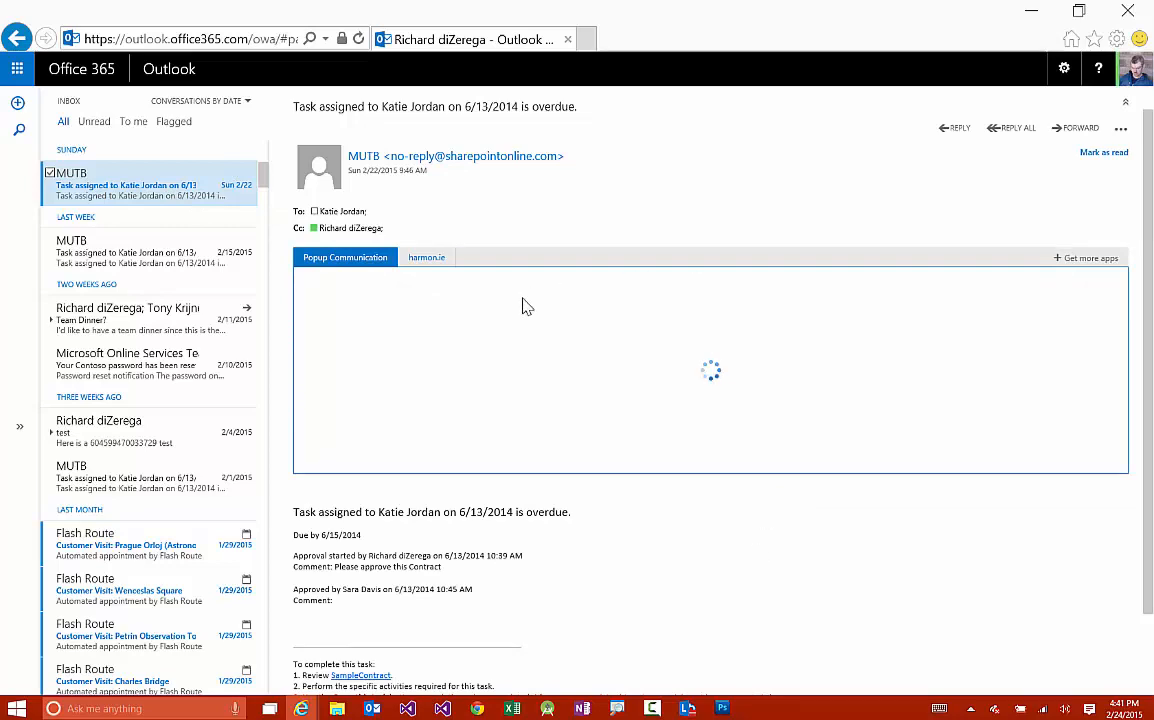
mouse_move(614, 424)
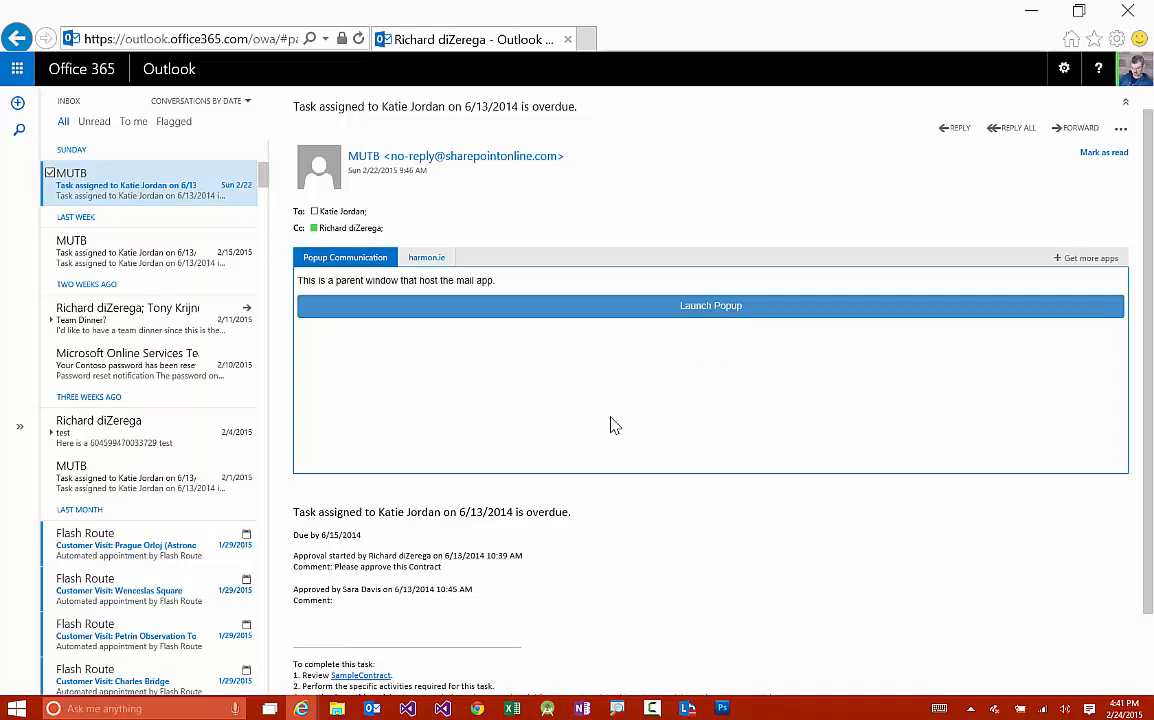
mouse_move(688, 384)
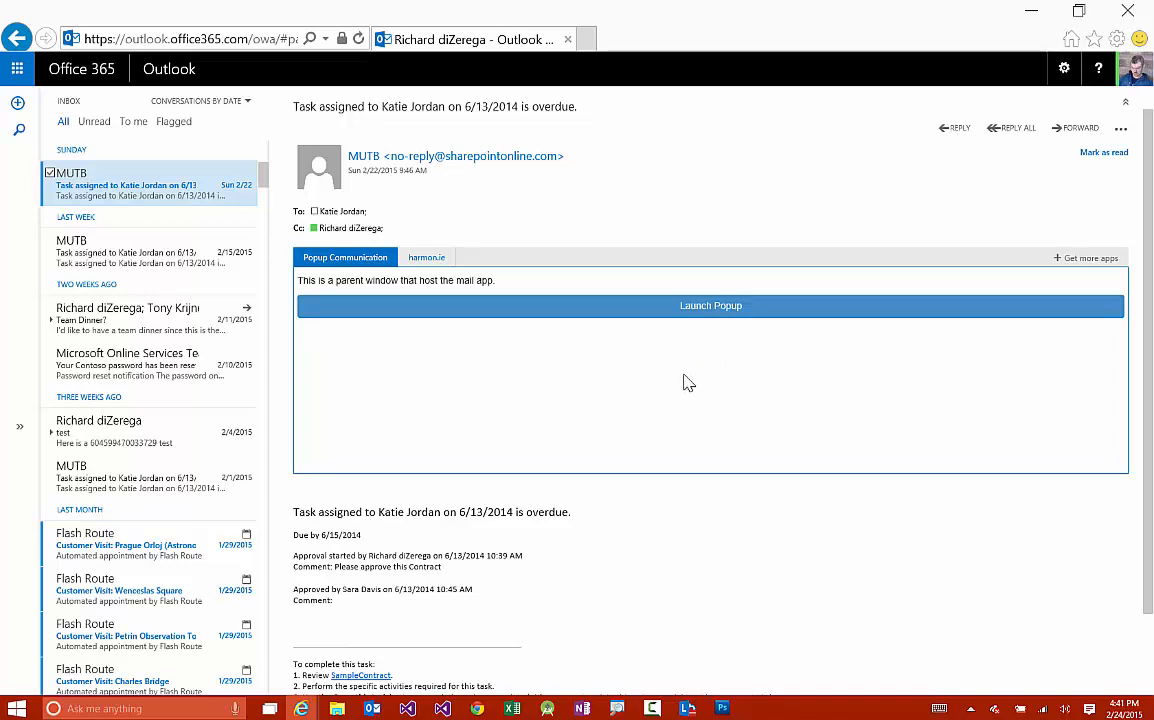
mouse_move(706, 316)
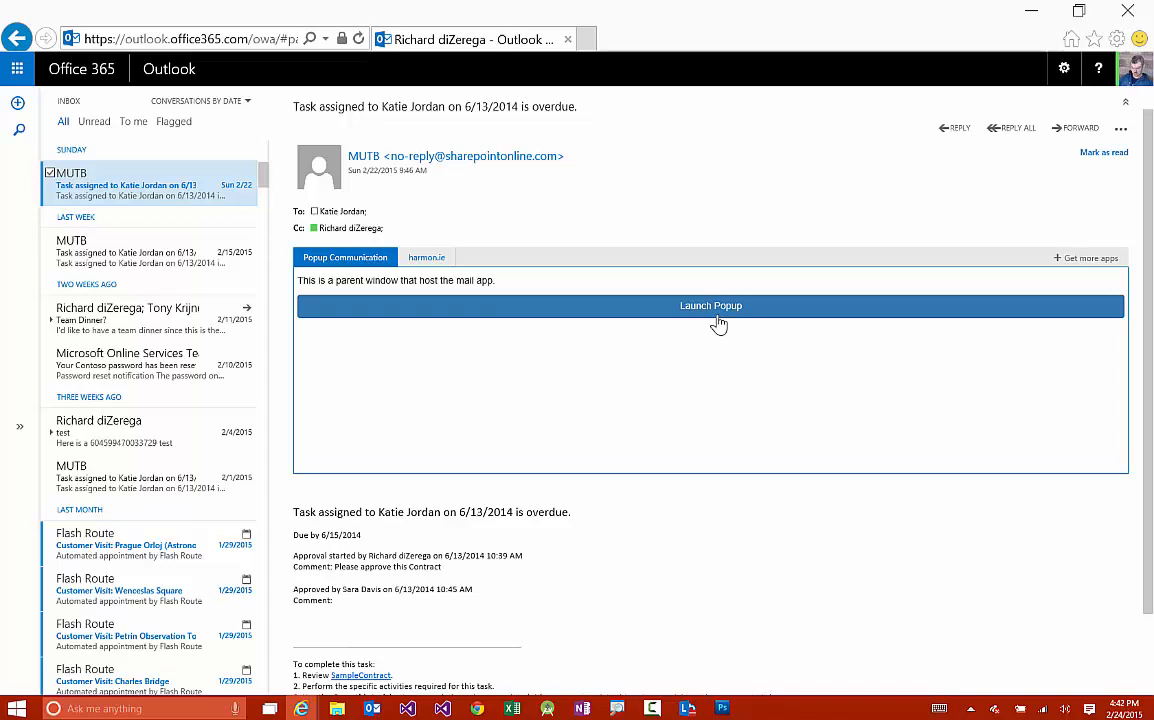
mouse_move(650, 320)
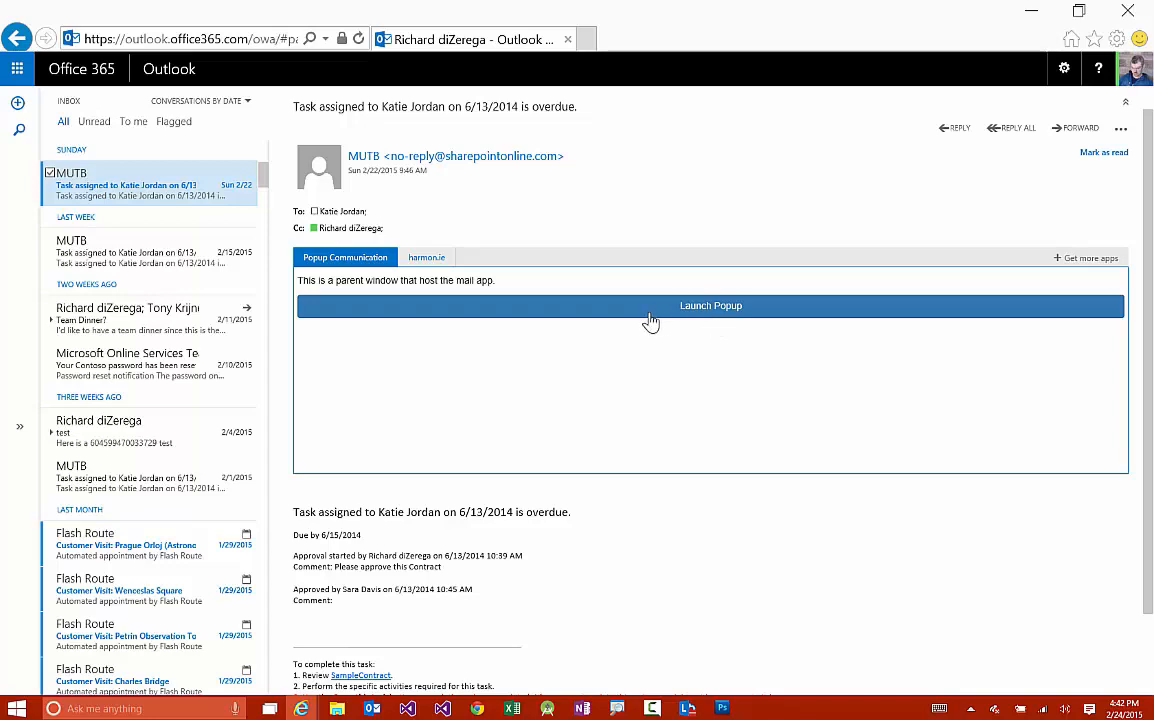
Launch the popup chat window and send 'Hello world from my popup' to the mail app
click(710, 306)
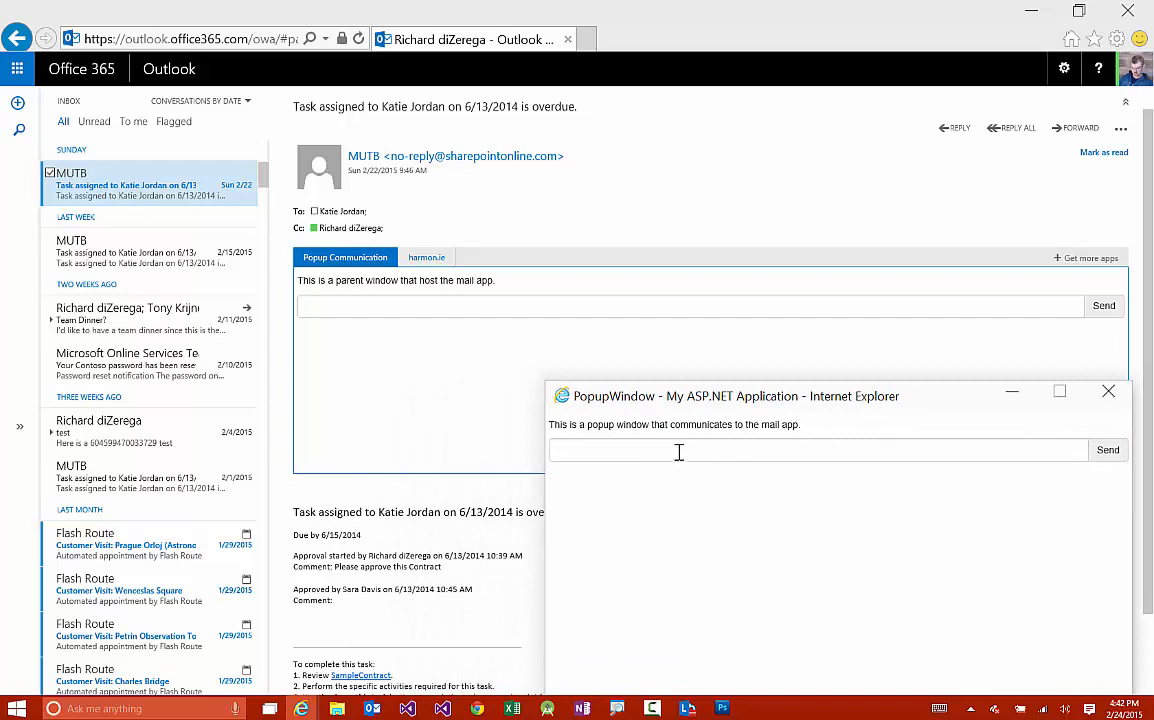
click(820, 450)
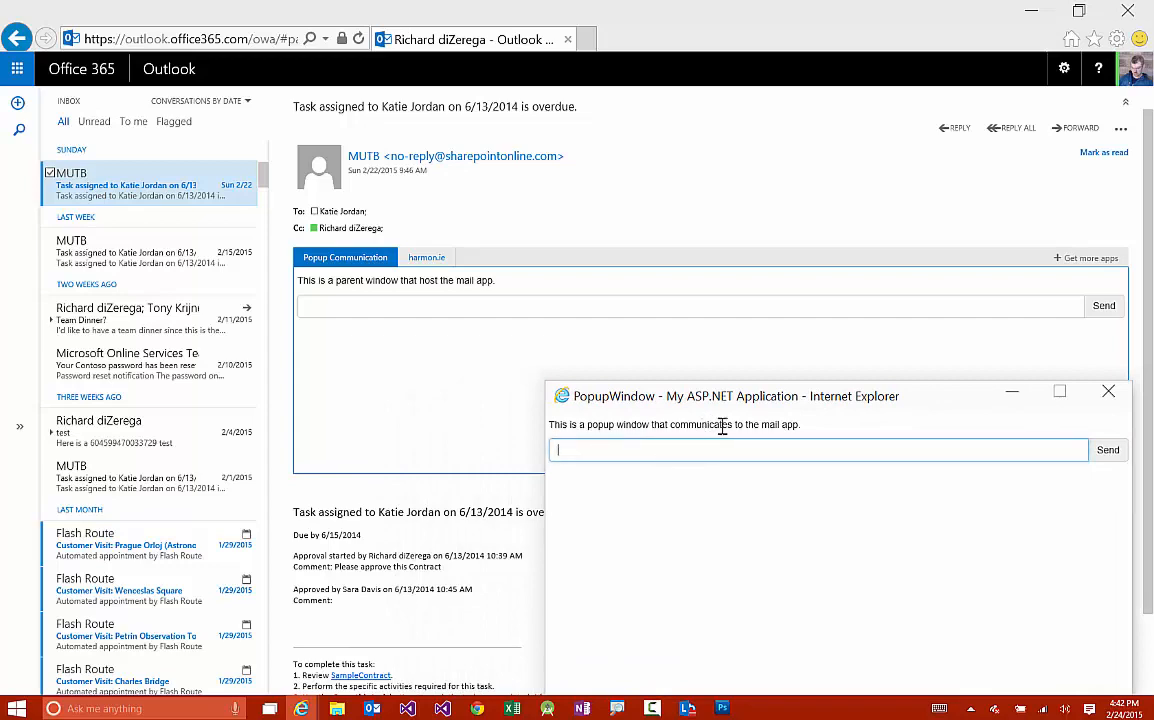
text(Hello world from m)
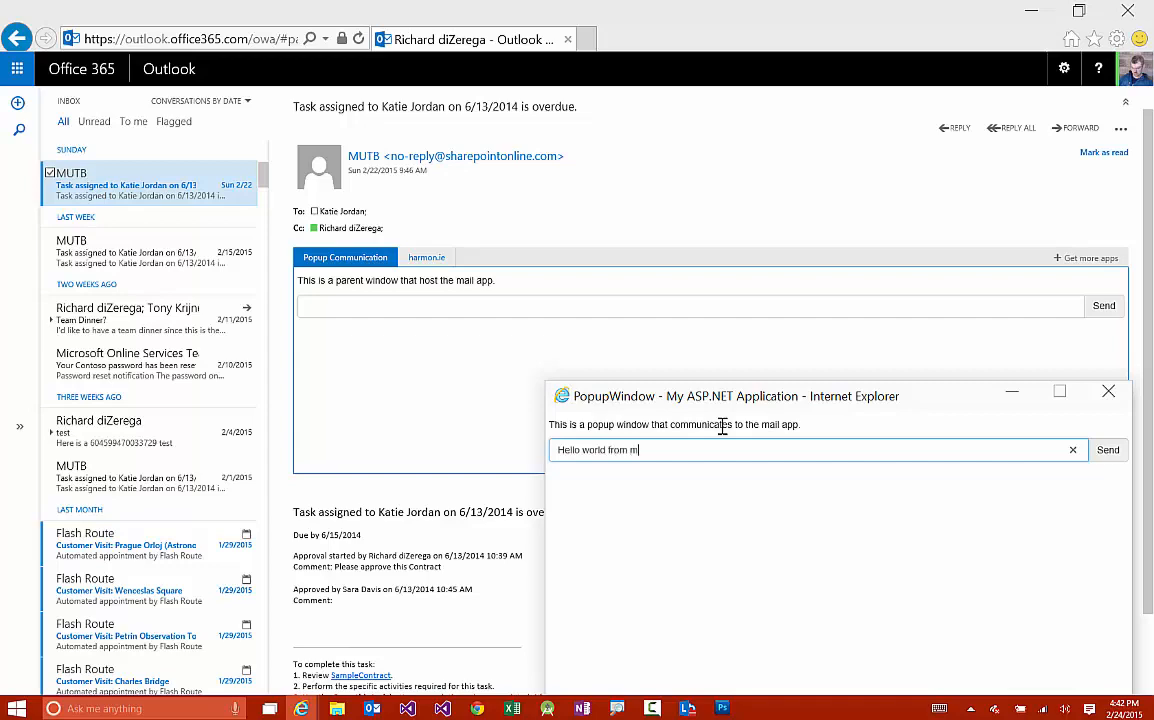
text(y op)
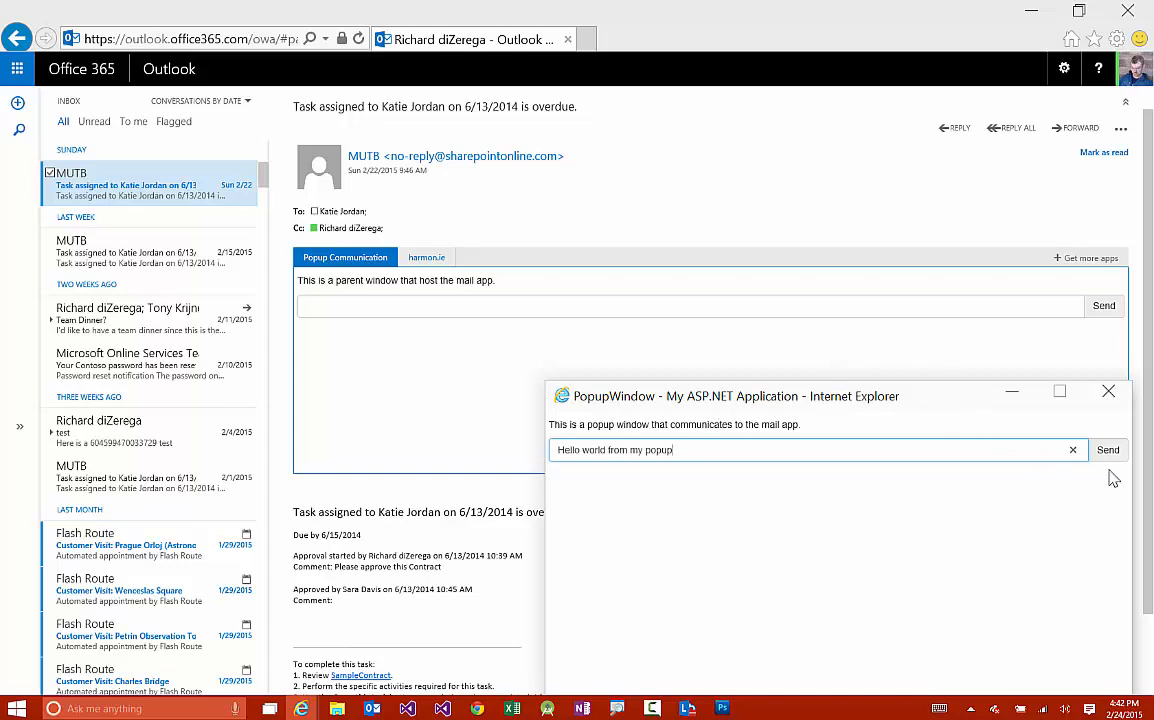
click(1108, 448)
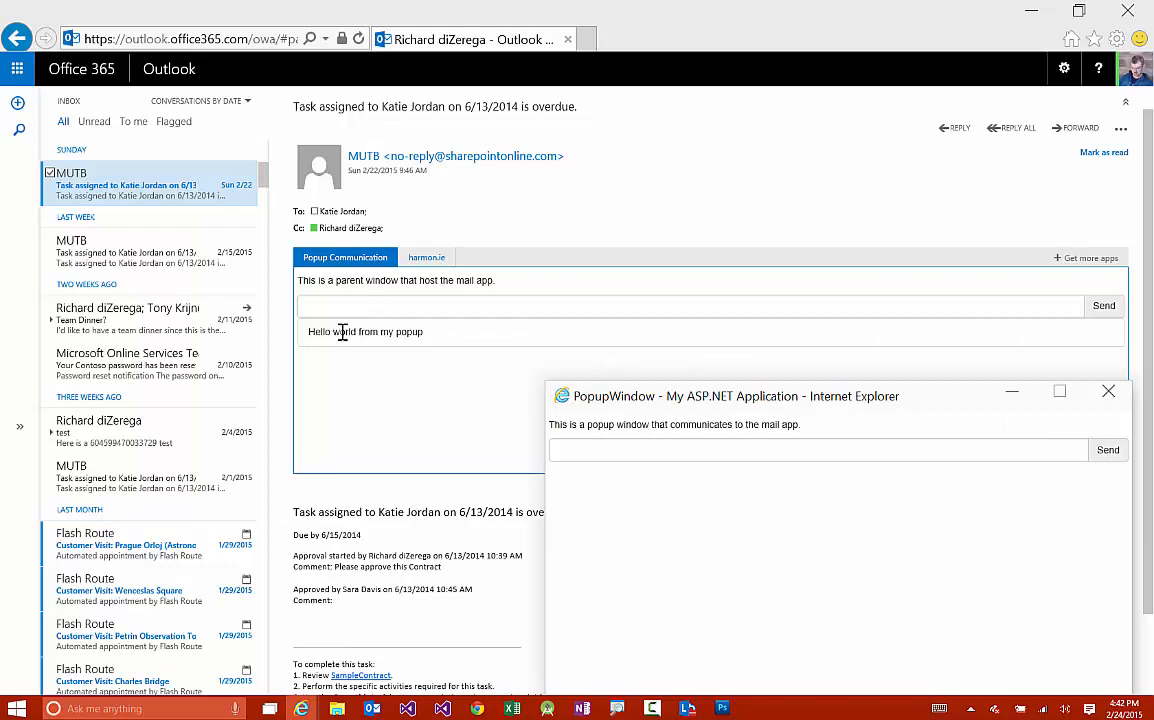
Send 'Hello from the mail app' from the mail app's text box to the popup window
click(1108, 390)
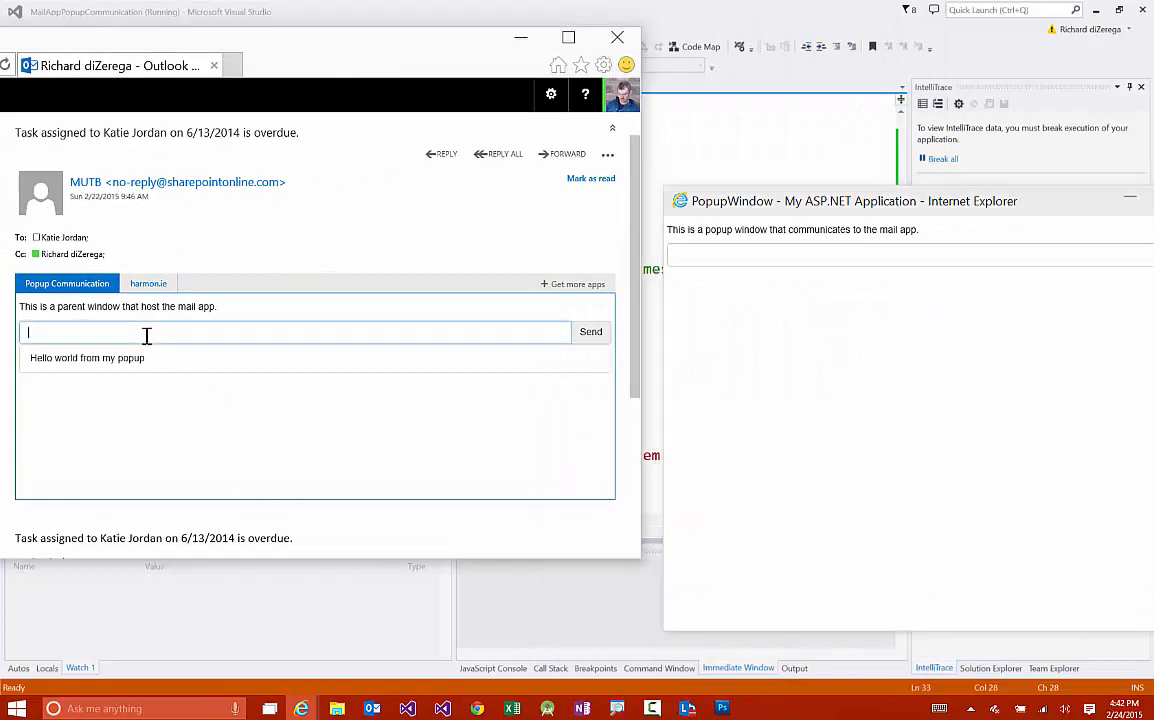
mouse_move(110, 332)
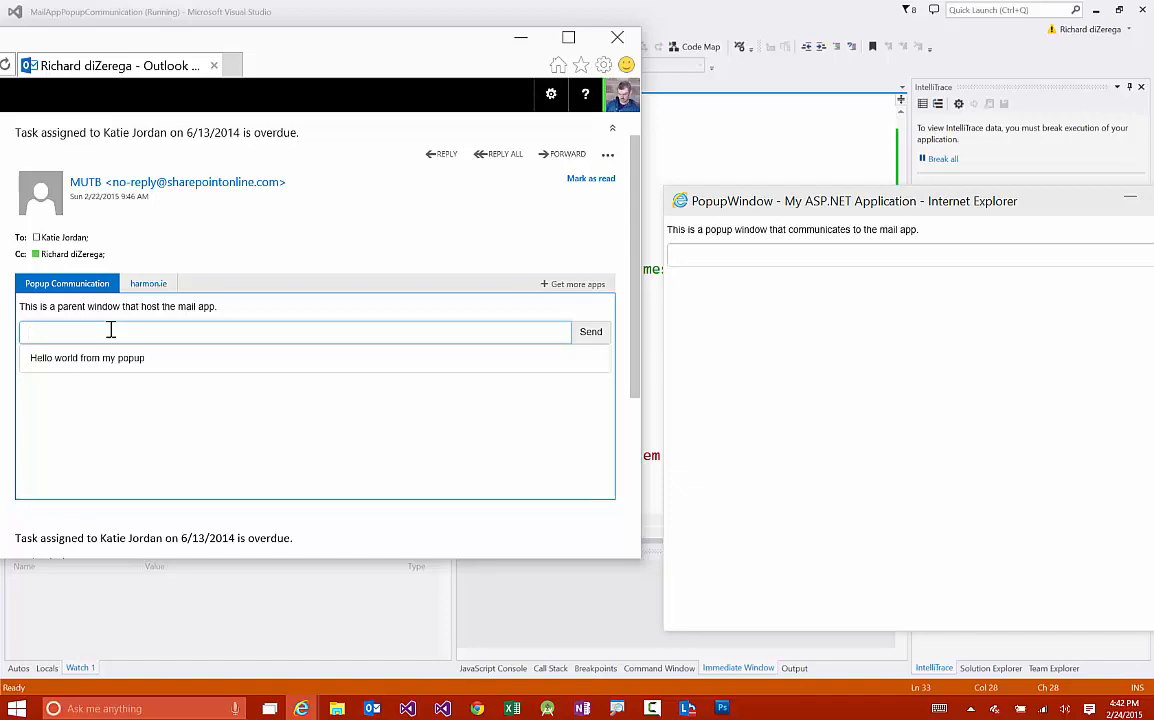
text(Hello from)
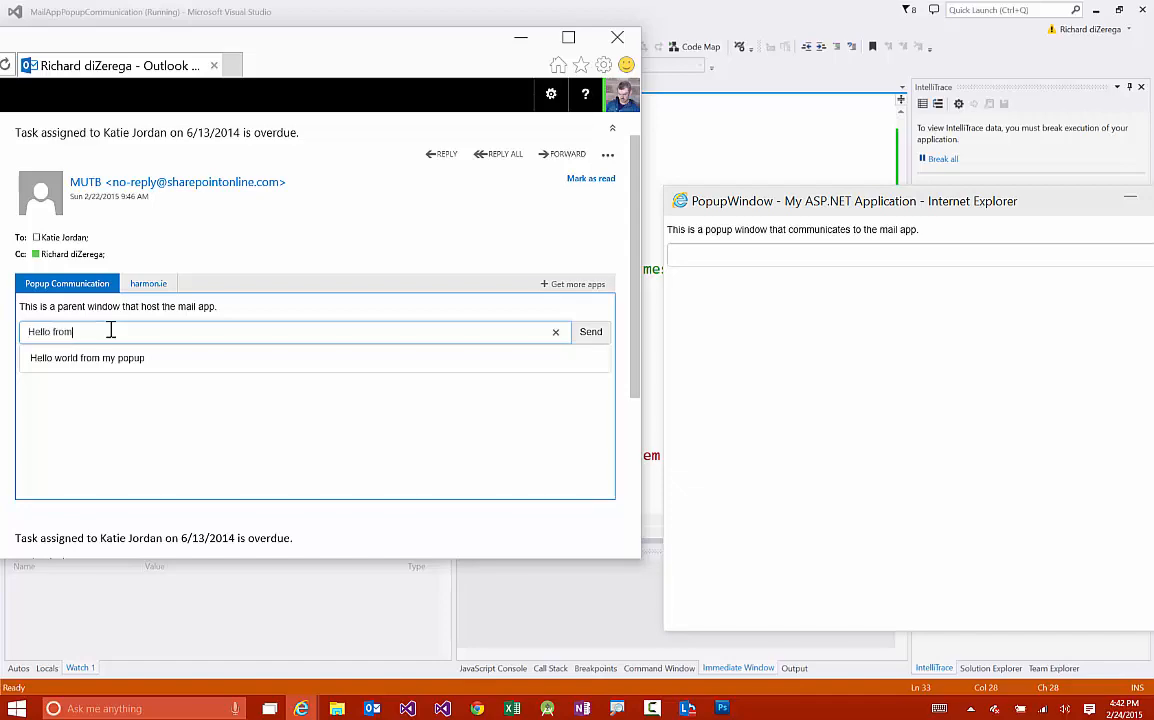
text(the mail app)
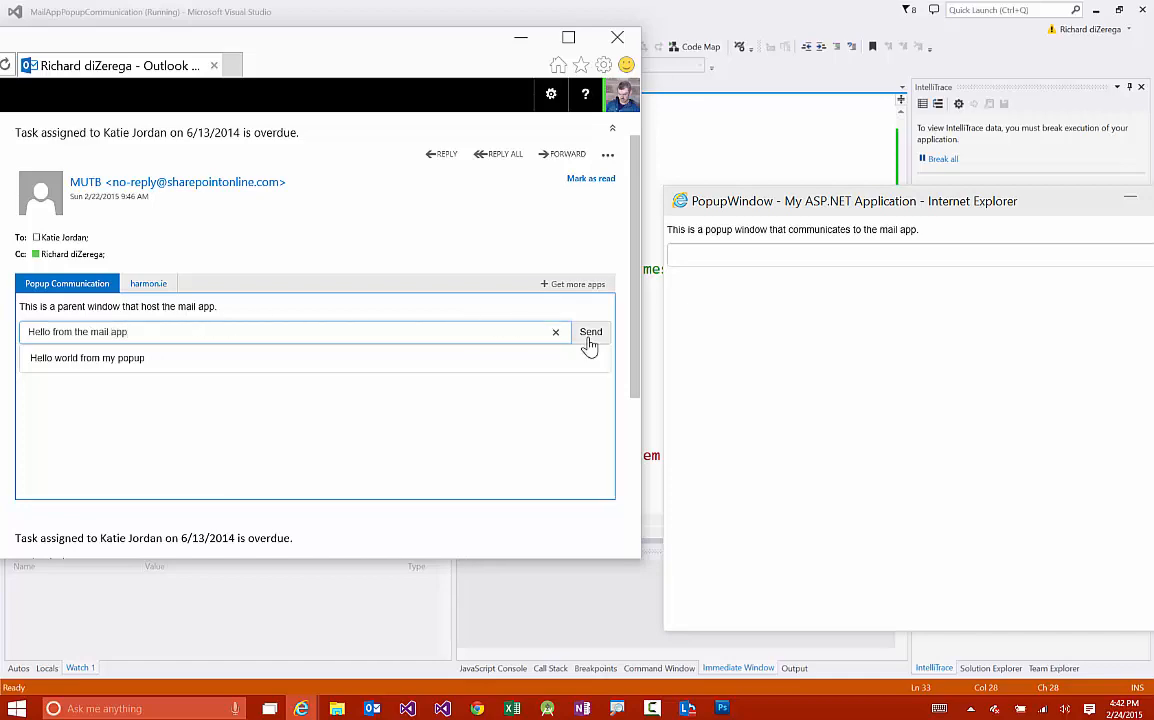
click(590, 332)
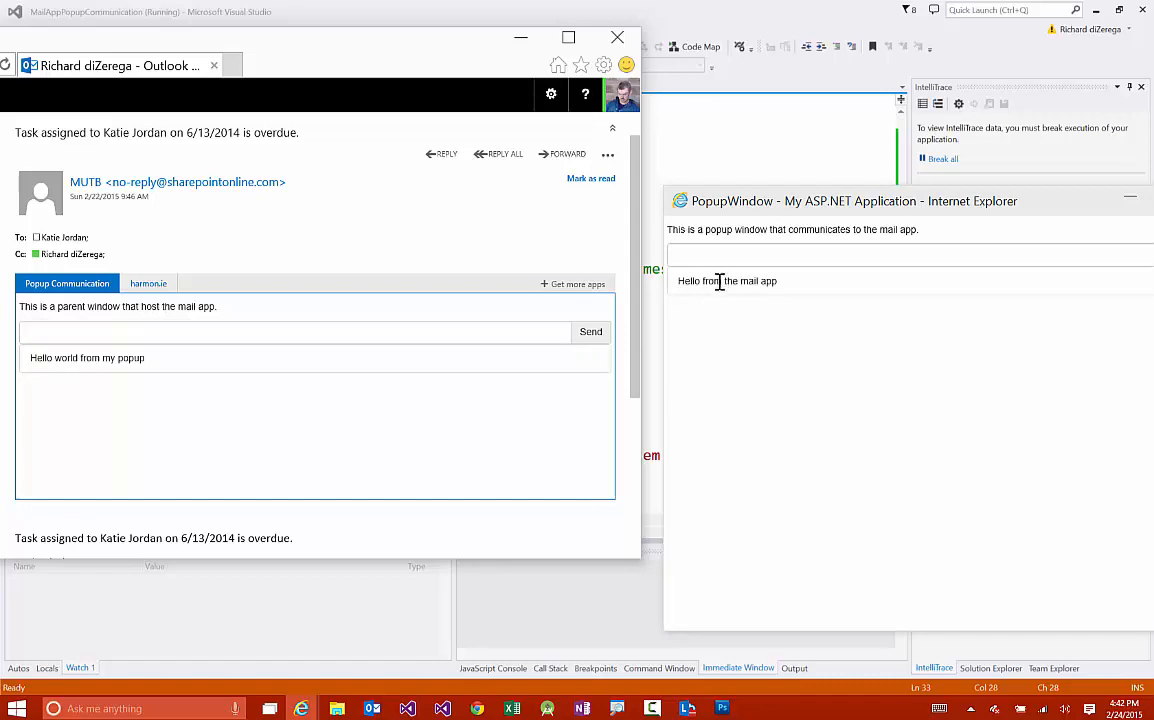
mouse_move(570, 370)
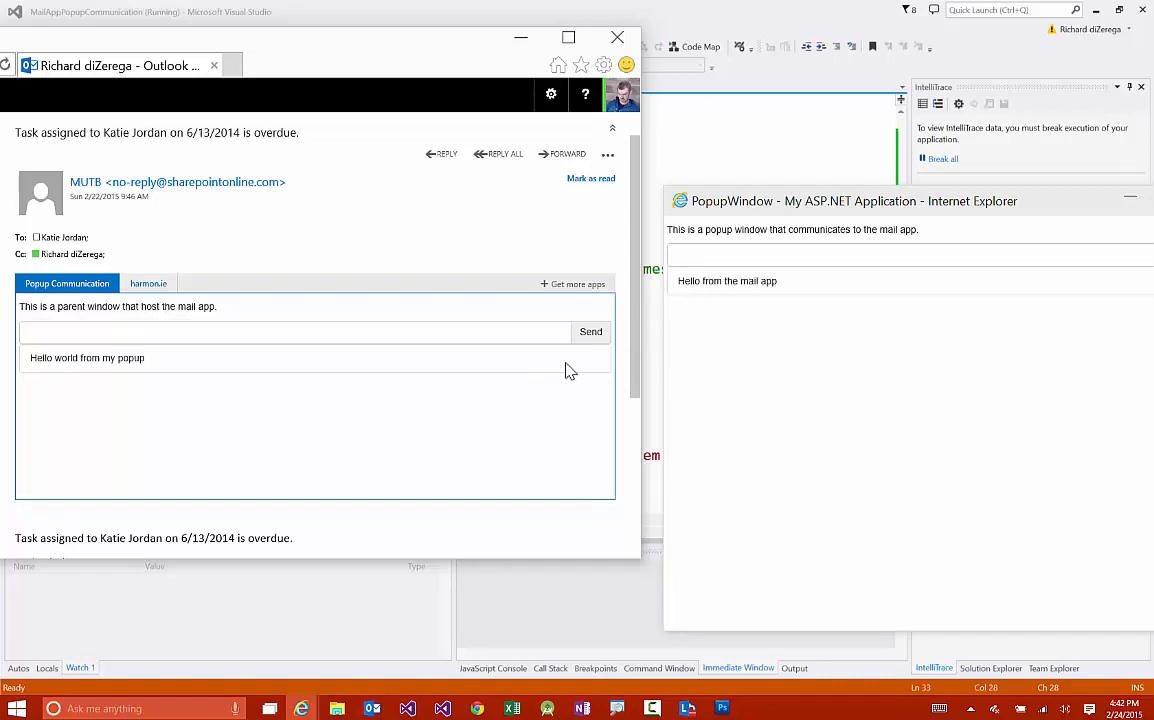
mouse_move(616, 352)
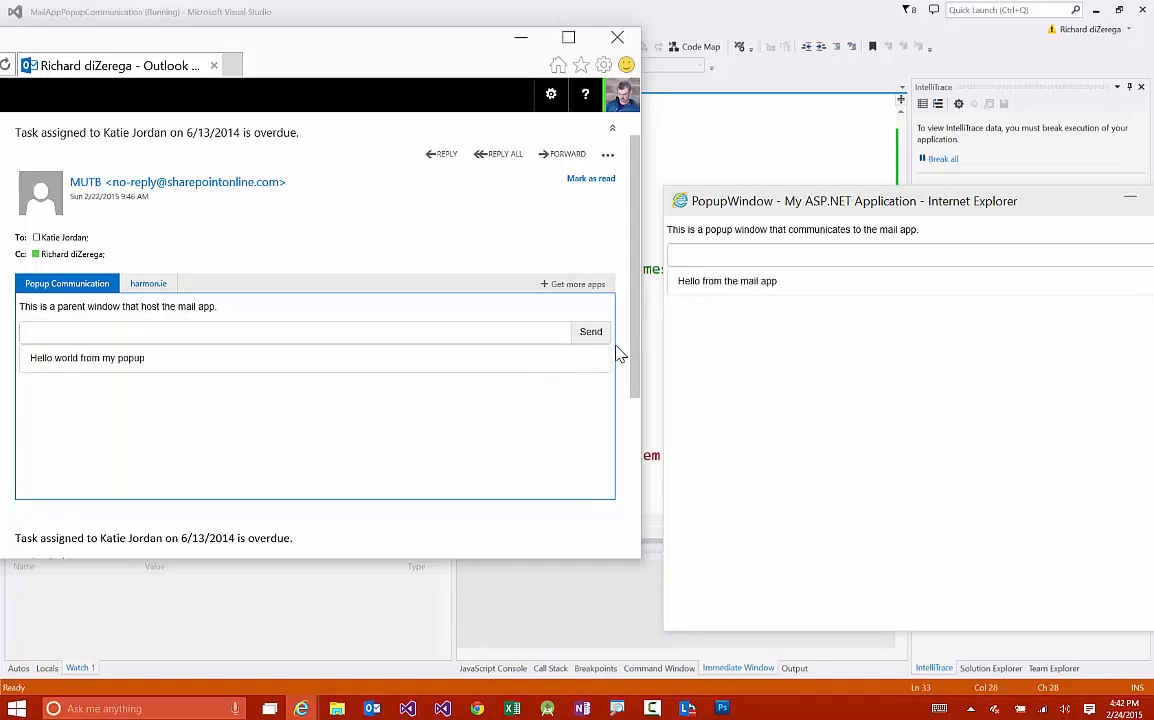
mouse_move(480, 442)
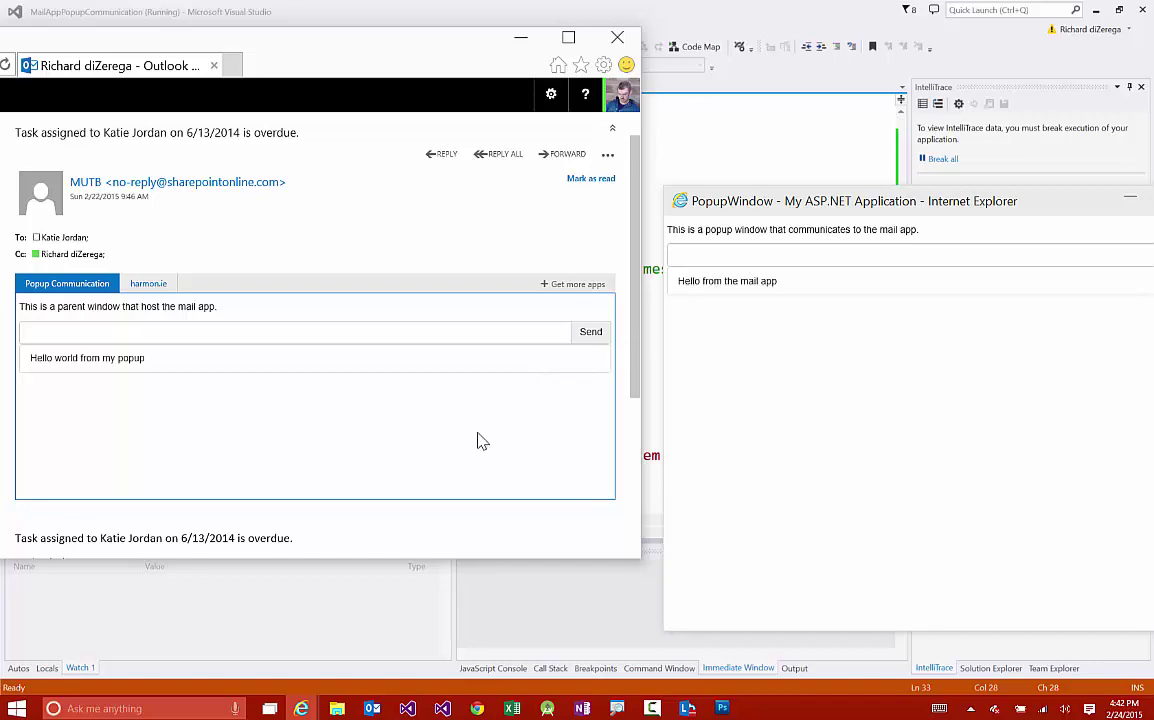
mouse_move(636, 412)
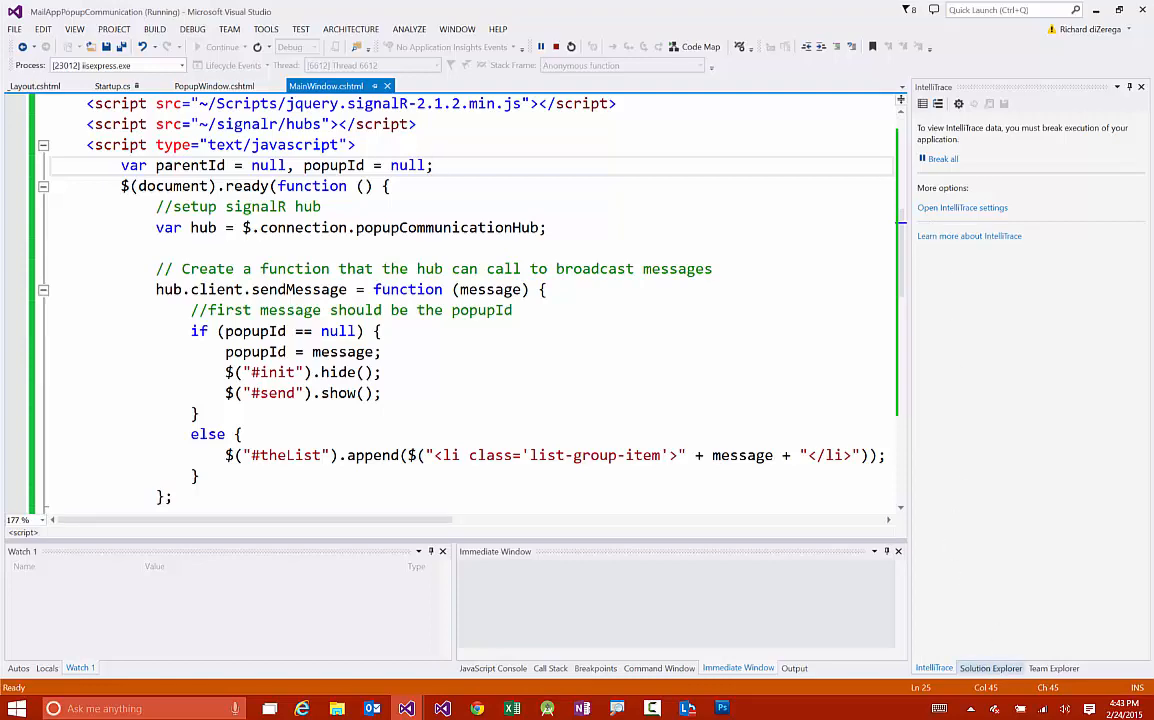
Set a breakpoint on the hub's Clients.Client(clientID).sendMessage line and send 'Hello once again from the popup'
click(990, 668)
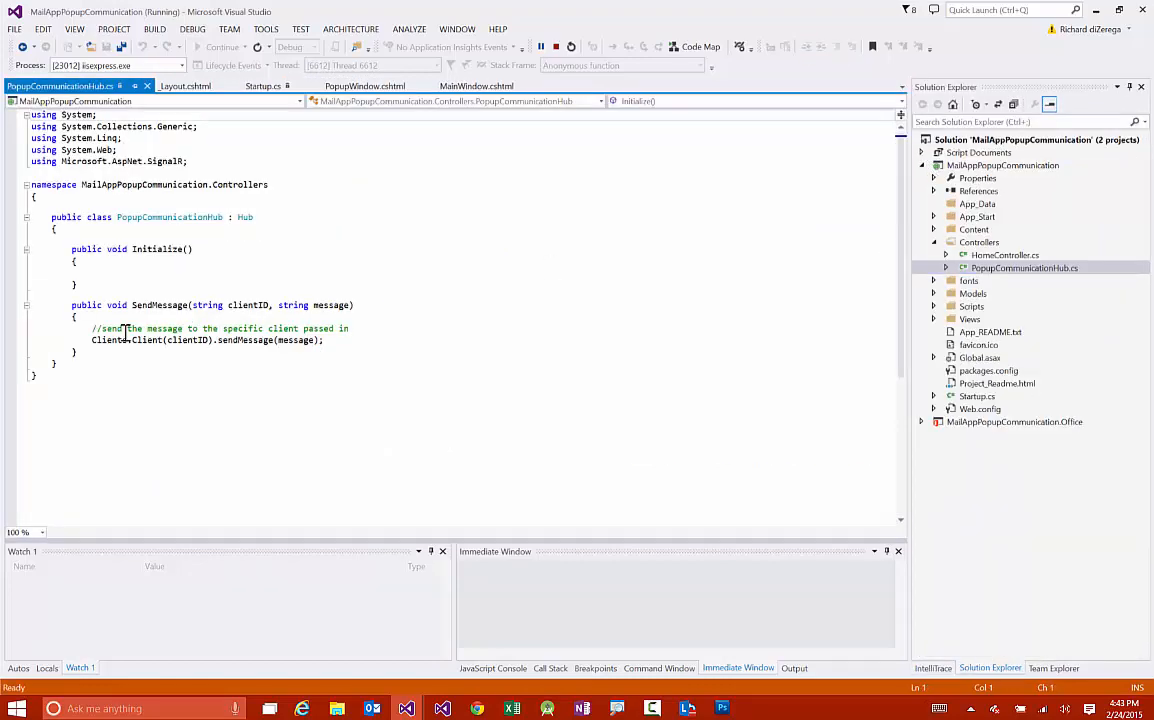
triple_click(208, 340)
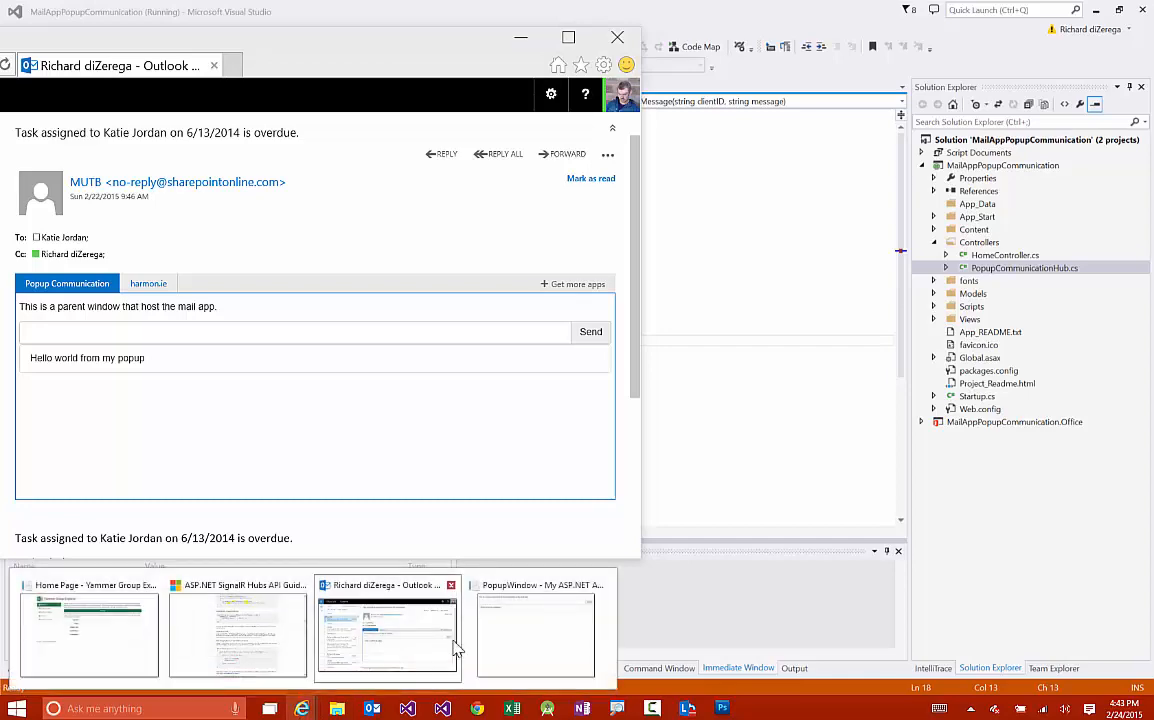
click(536, 634)
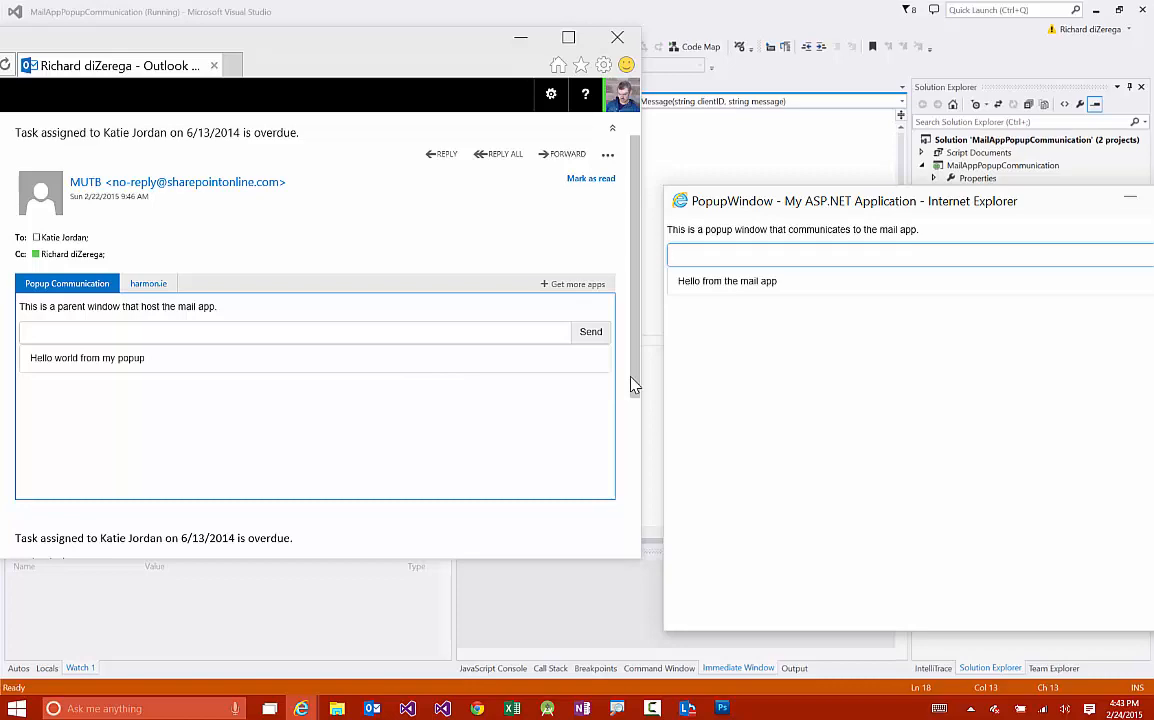
text(Hello)
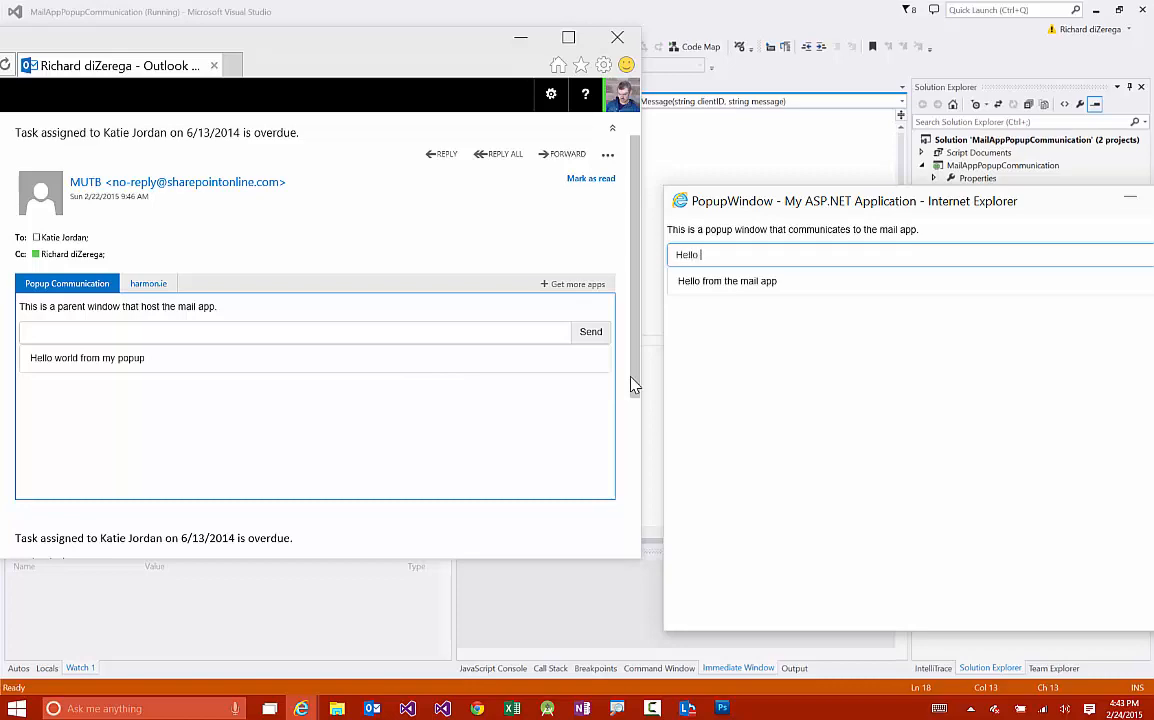
text(once ag)
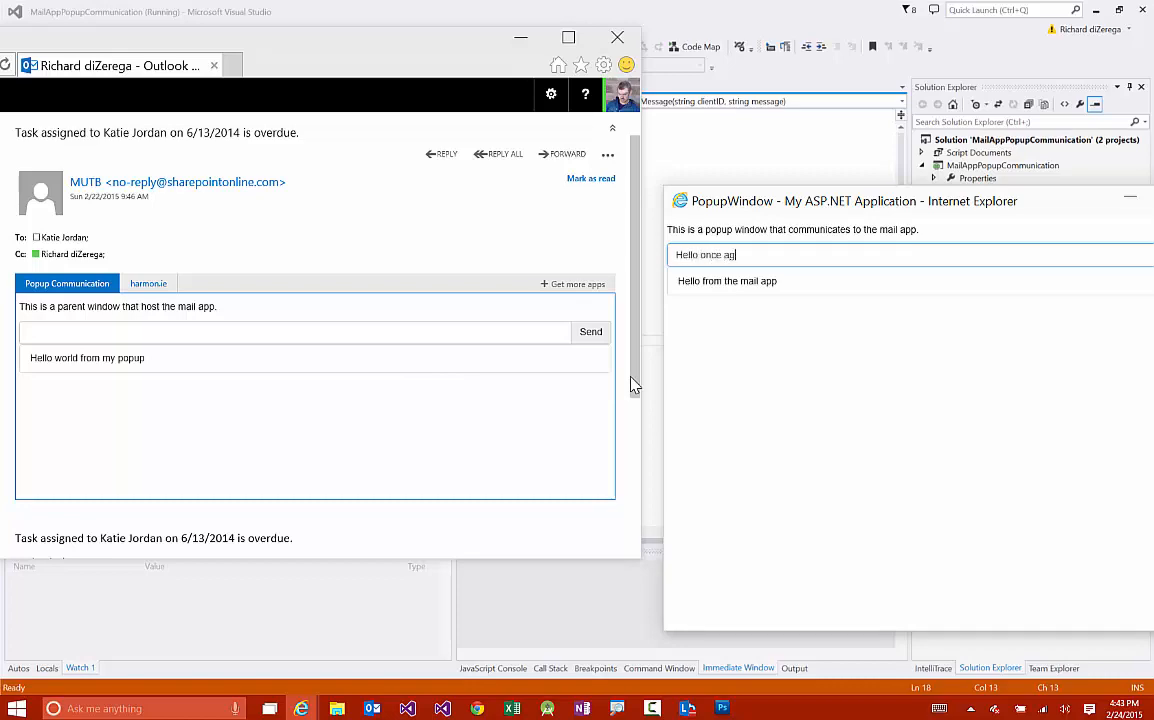
text(again from the popu)
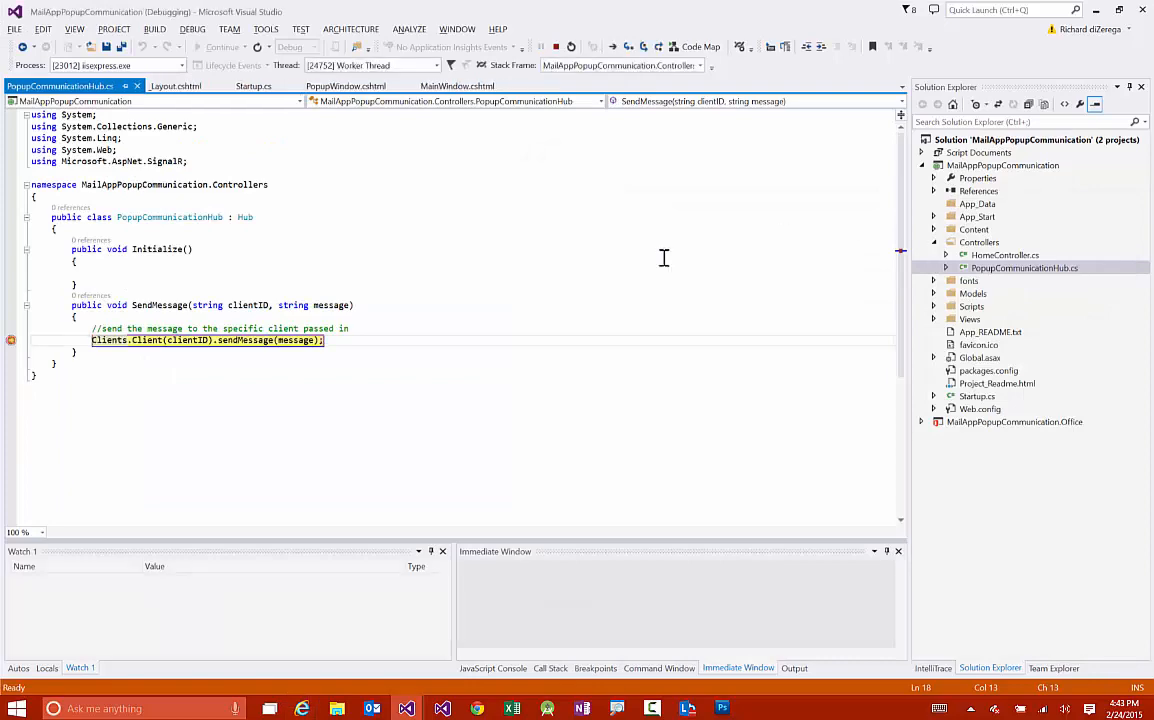
mouse_move(330, 304)
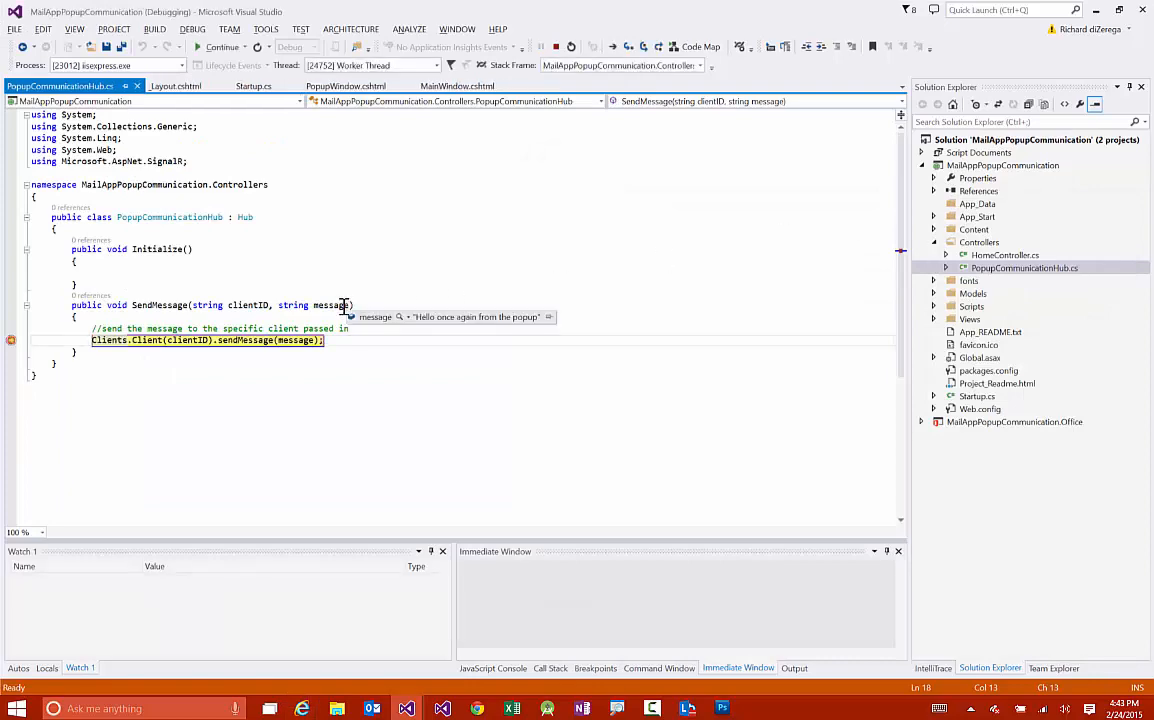
mouse_move(246, 304)
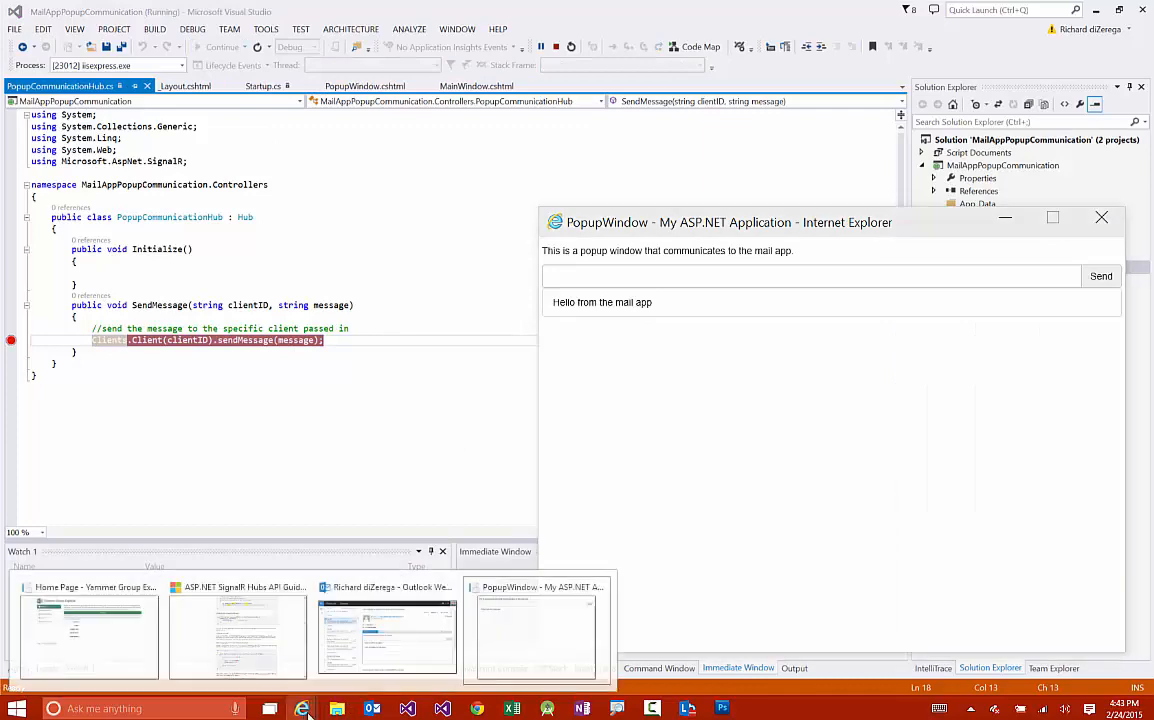
Verify the mail app's chat pane lists 'Hello once again from the popup' beneath the earlier message
click(388, 636)
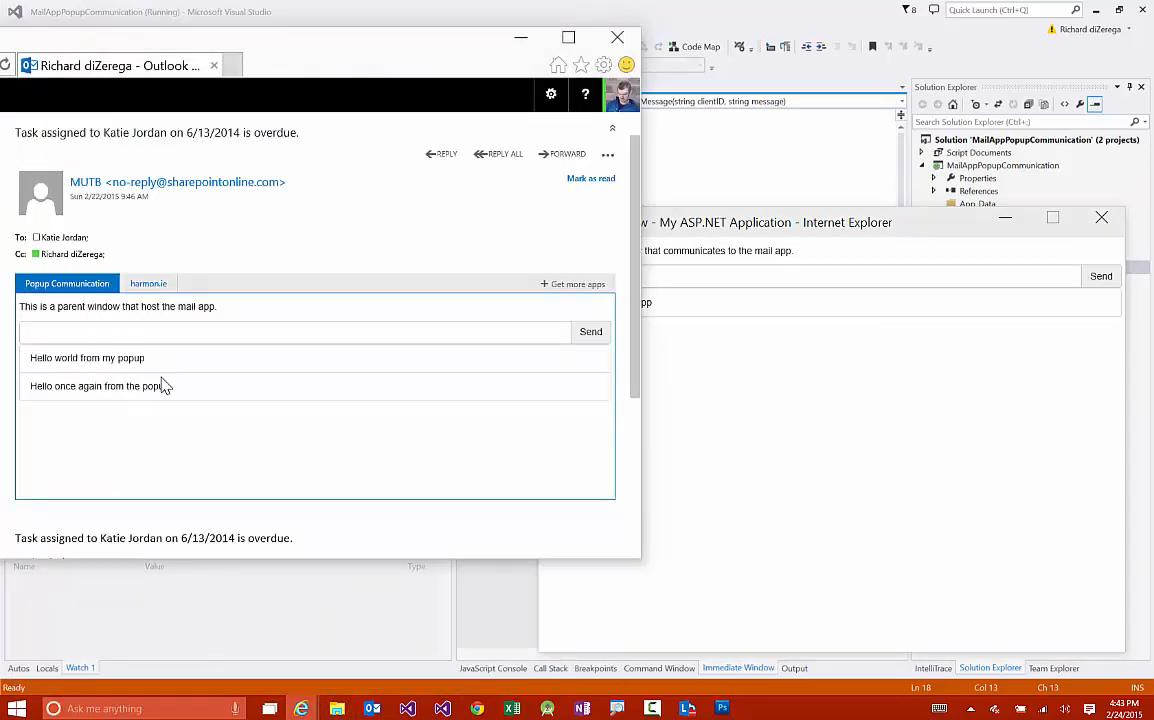
mouse_move(82, 384)
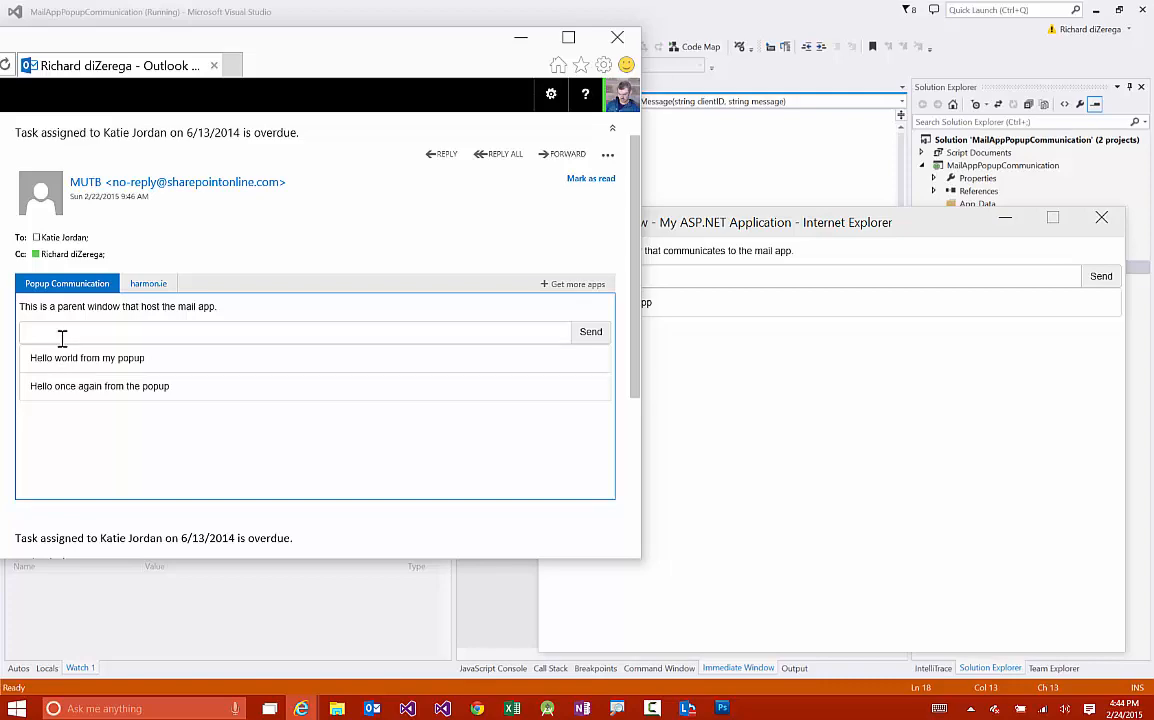
mouse_move(556, 506)
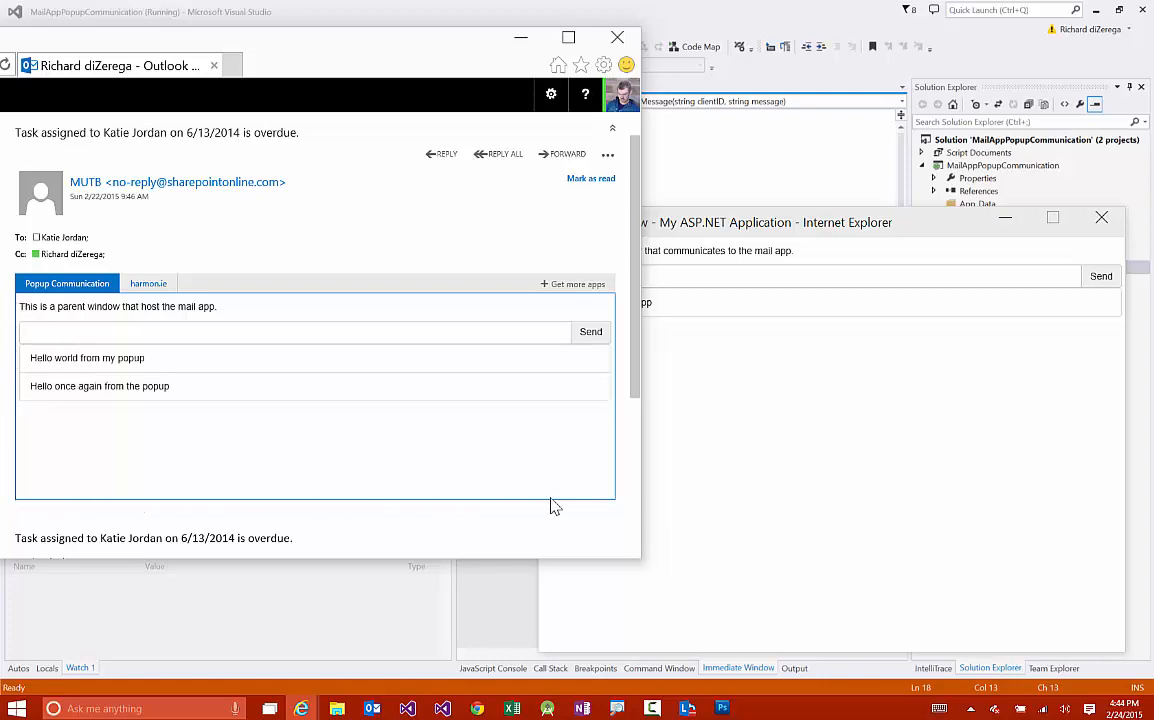
mouse_move(434, 316)
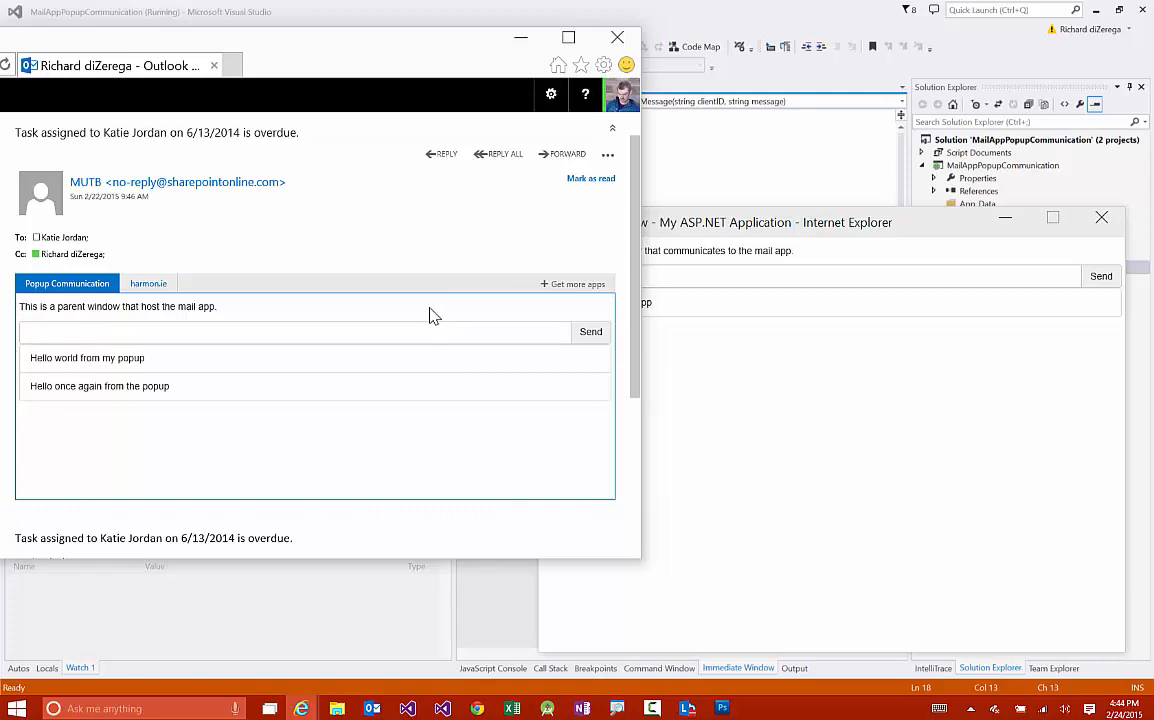
mouse_move(724, 360)
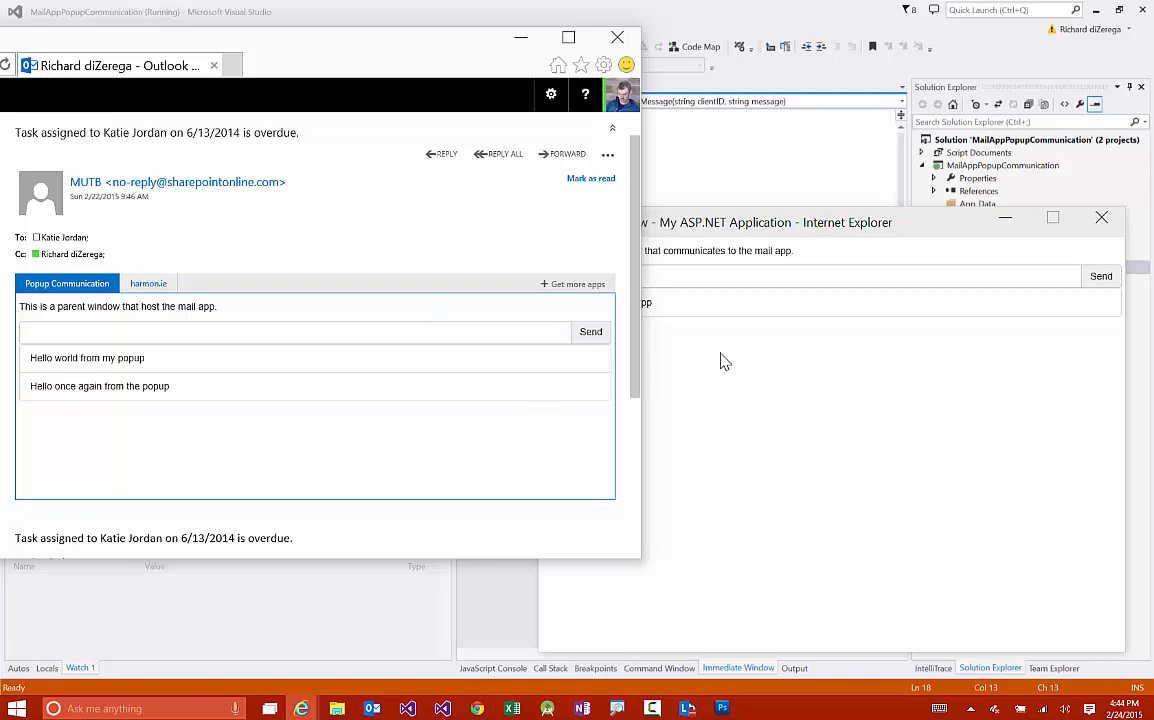
mouse_move(704, 392)
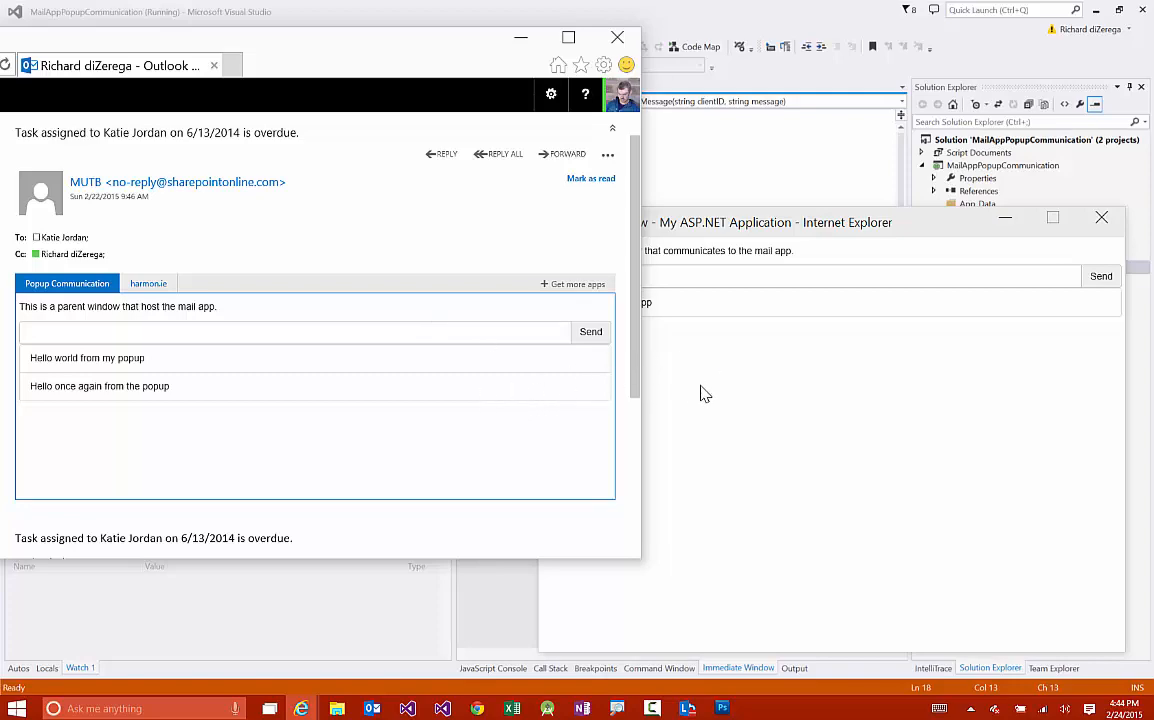